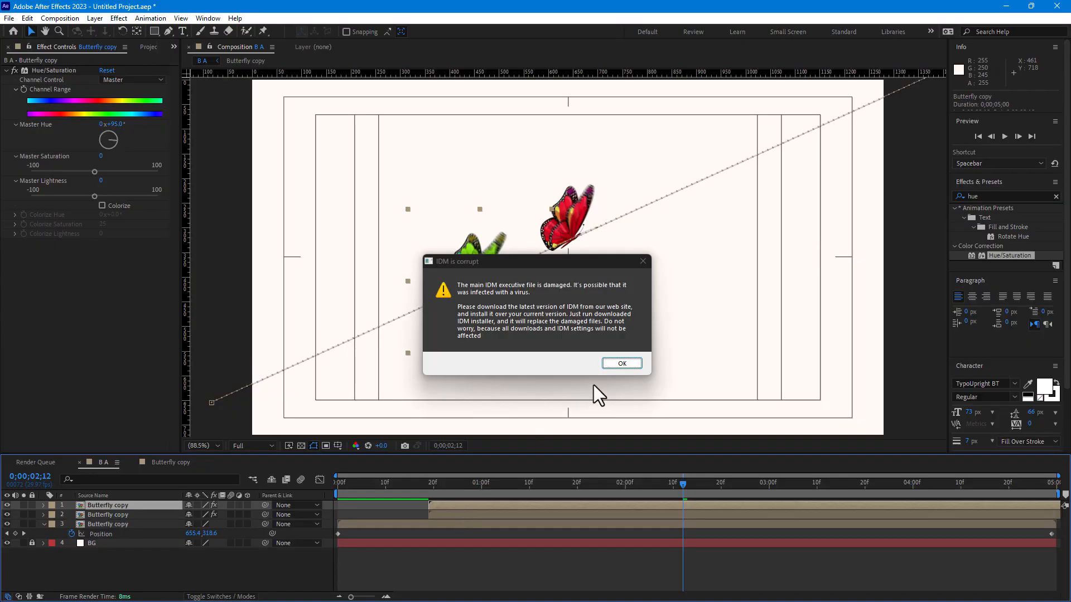
Step: Dismiss the 'IDM is corrupt' warning dialog with OK
click(620, 362)
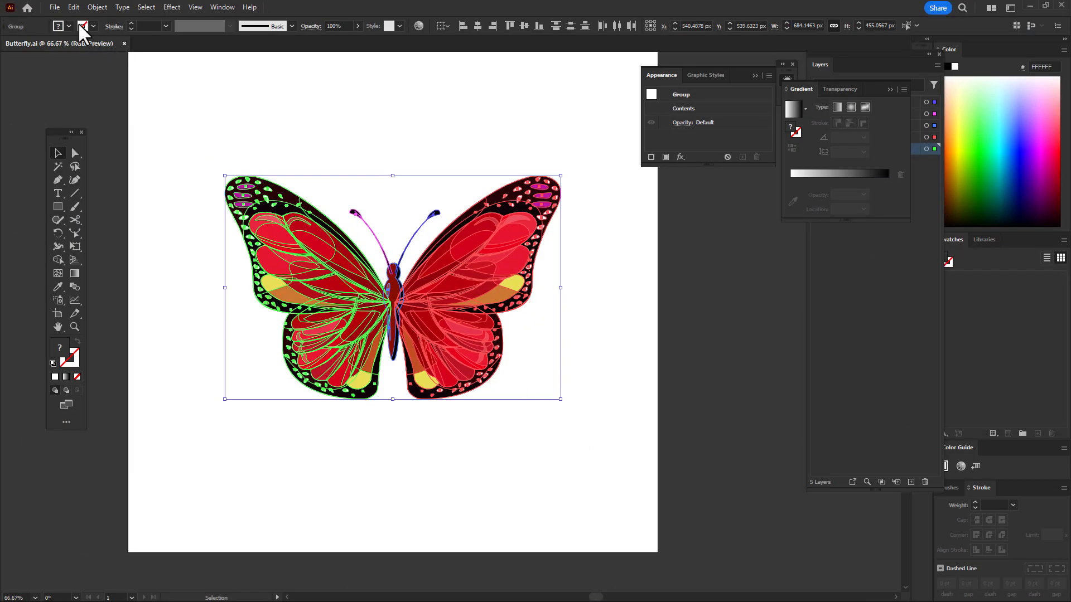
Step: Save a copy named 'Butterfly copy' to the Desktop in Illustrator 2020 format
click(54, 7)
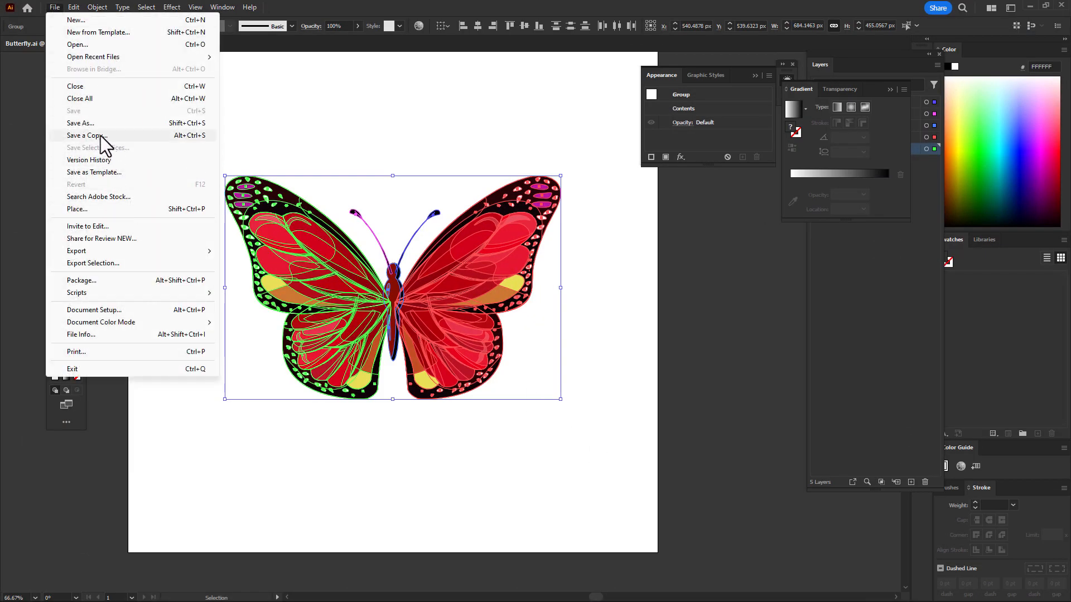
click(87, 135)
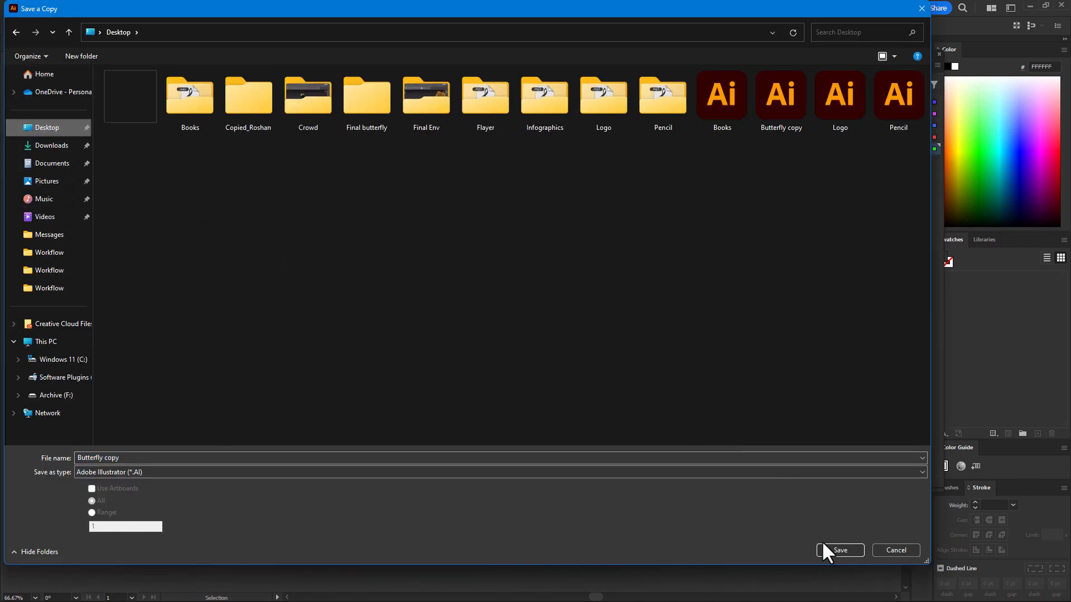
click(839, 550)
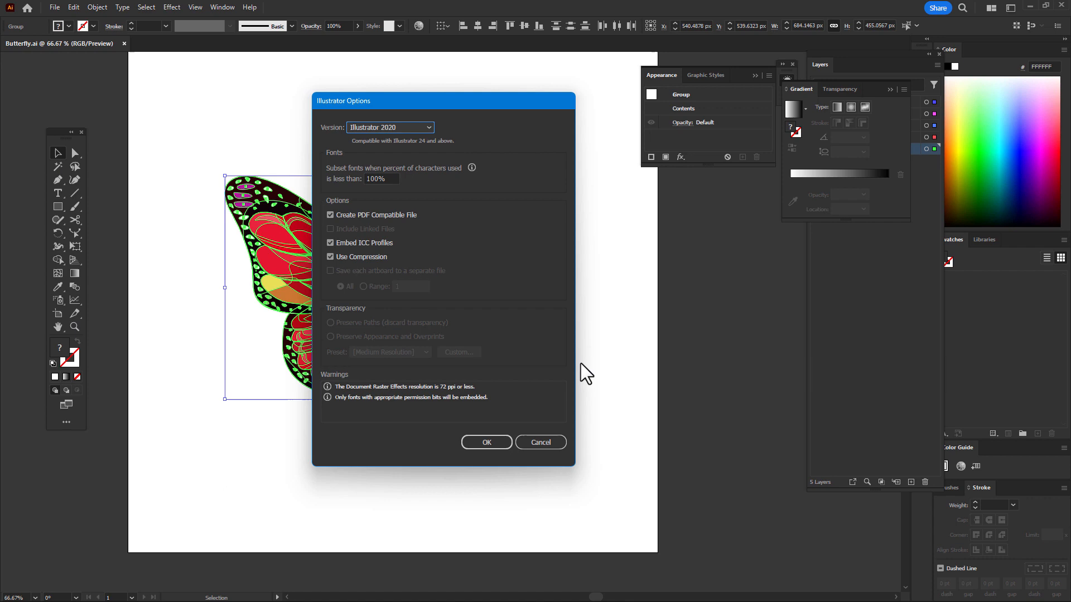
click(486, 442)
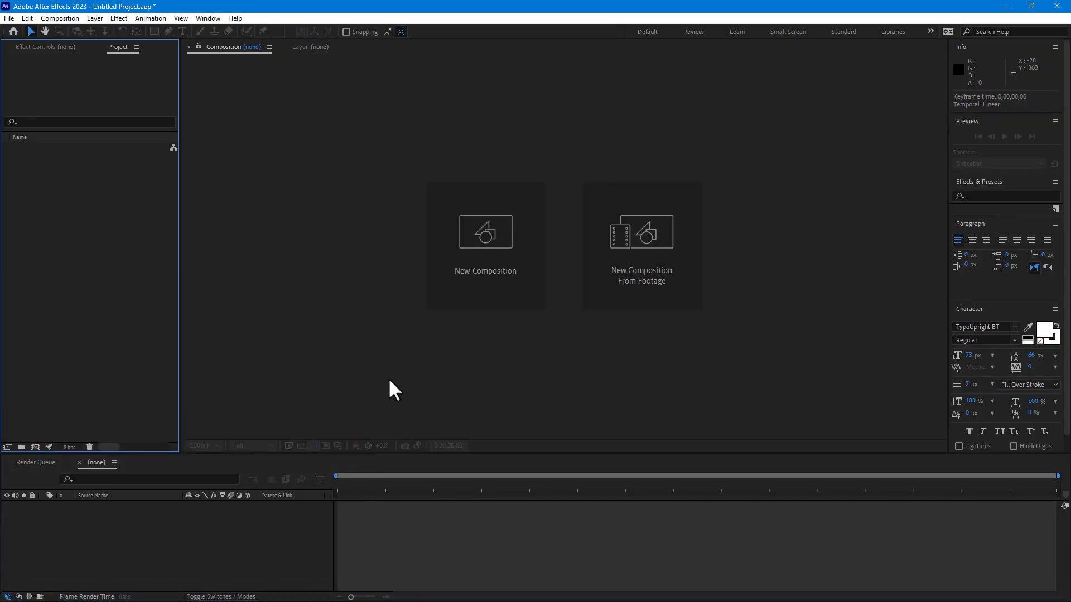
mouse_move(485, 273)
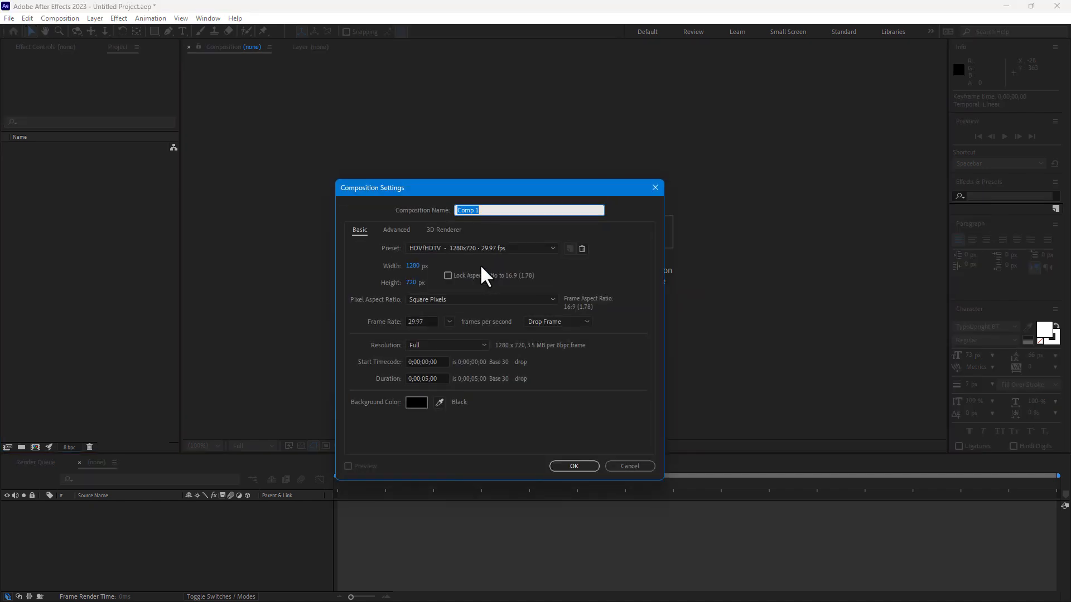
Step: Create composition 'B A' using the HDV/HDTV 1280x720 29.97 preset with 0;00;05;00 duration
drag(484, 188, 287, 155)
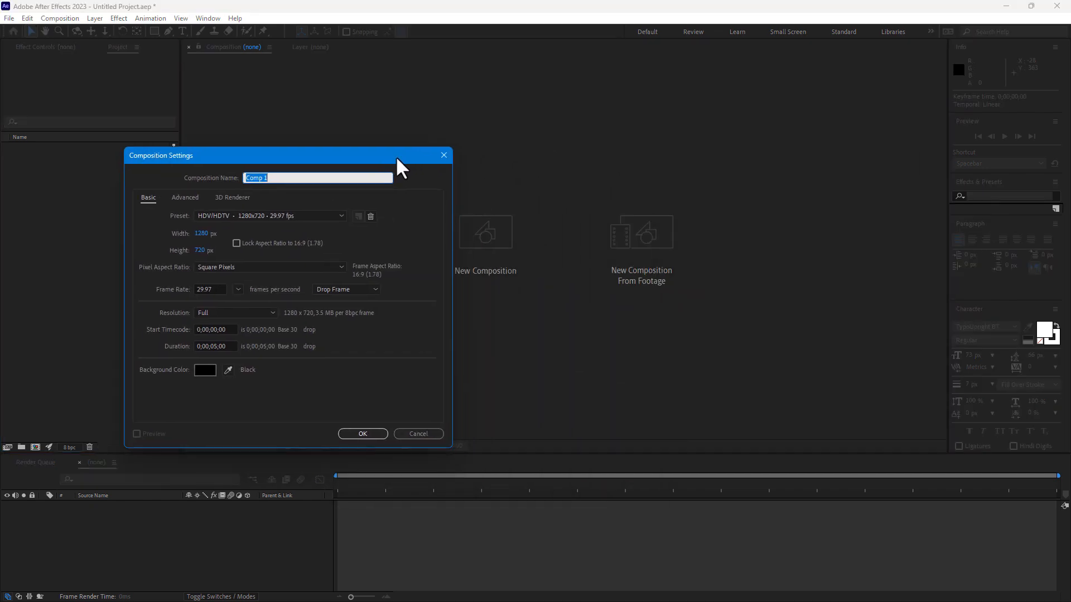
mouse_move(649, 272)
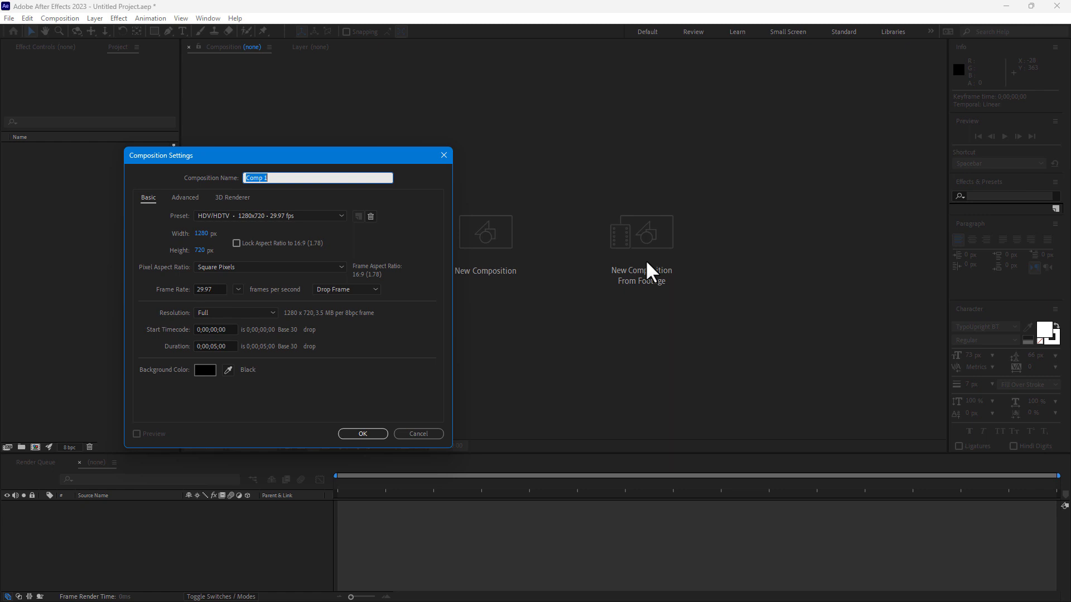
drag(161, 155, 391, 148)
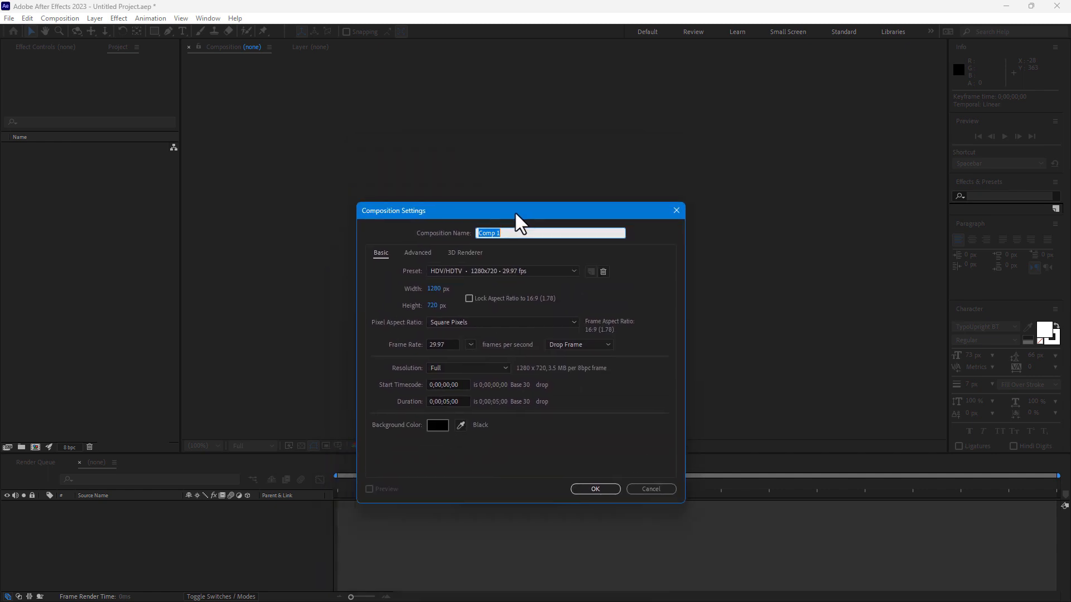
text(B A)
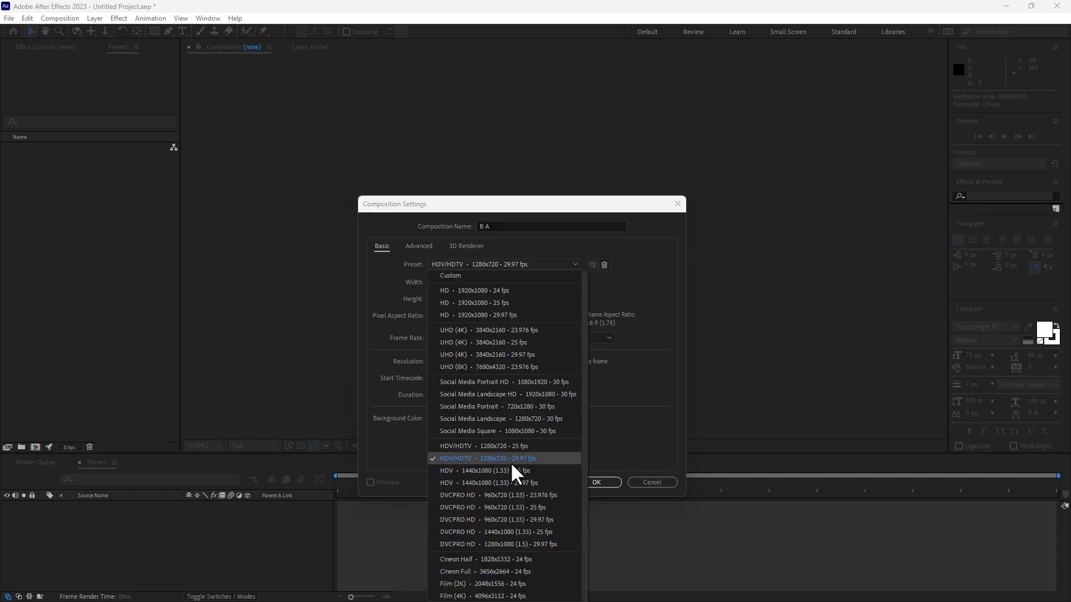
click(504, 458)
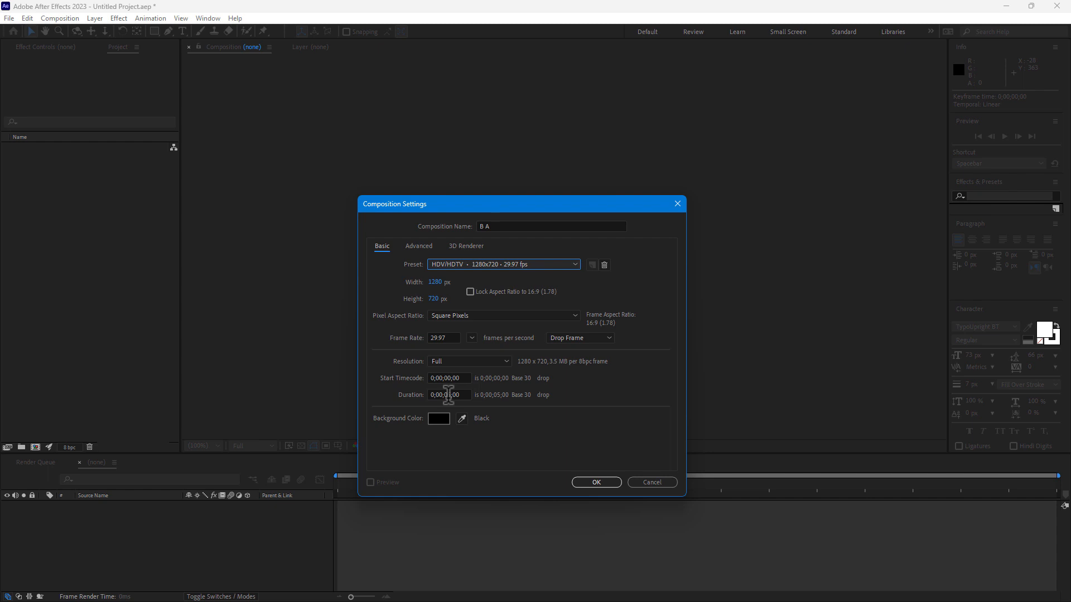
text(0;00;05;00)
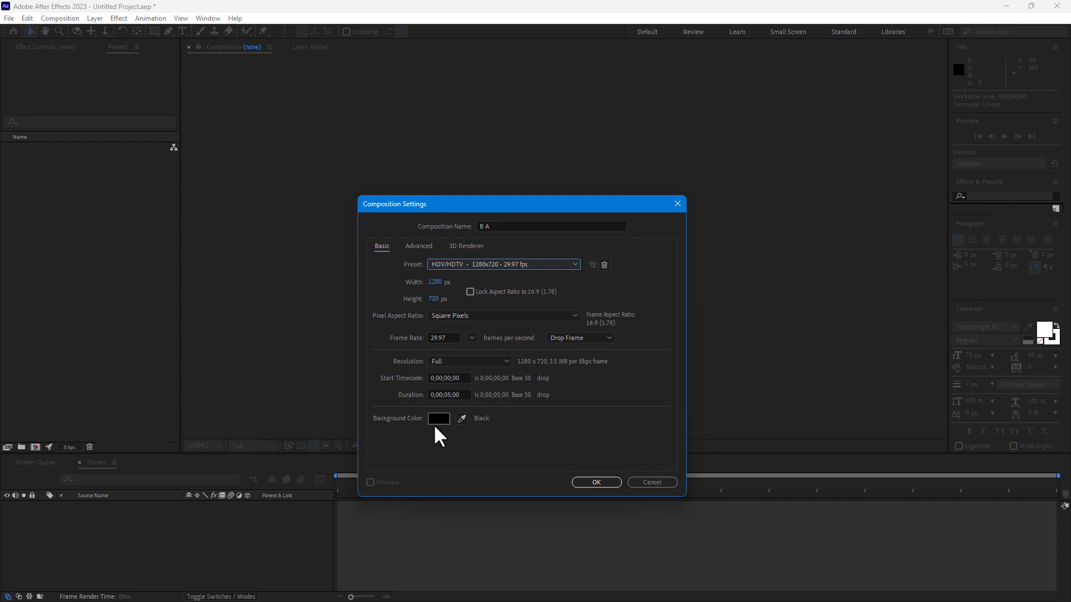
mouse_move(467, 442)
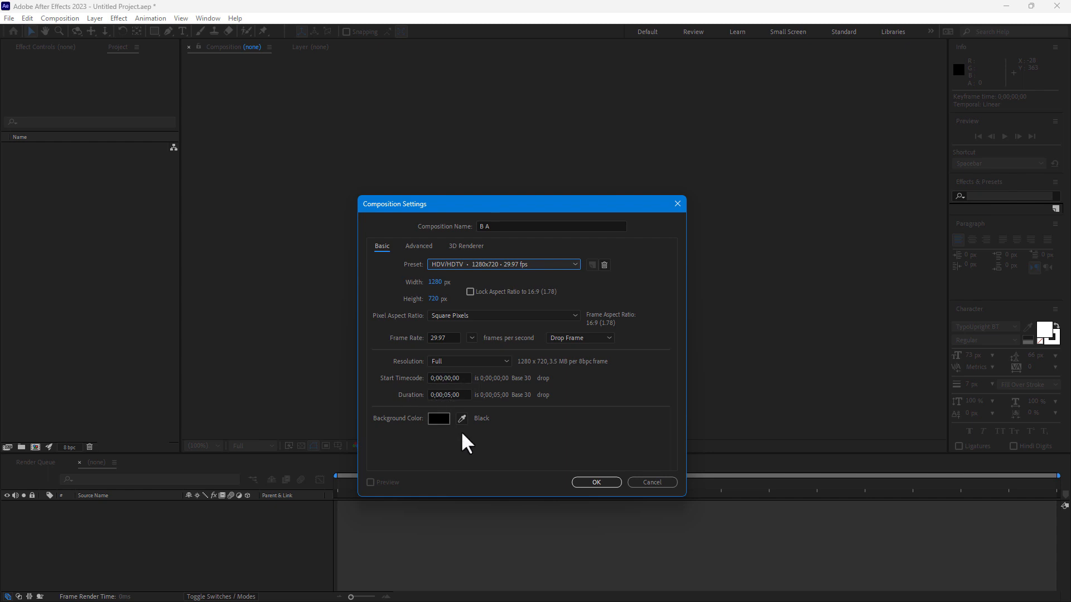
click(595, 482)
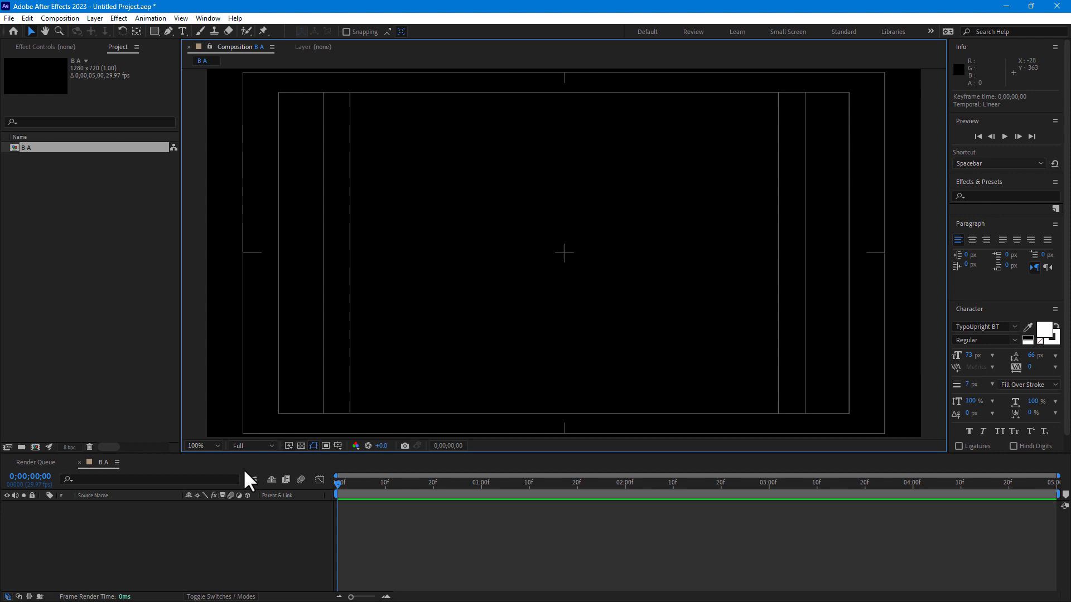
Step: Import Butterfly copy.ai with Import Kind set to Composition
scroll(down, 3)
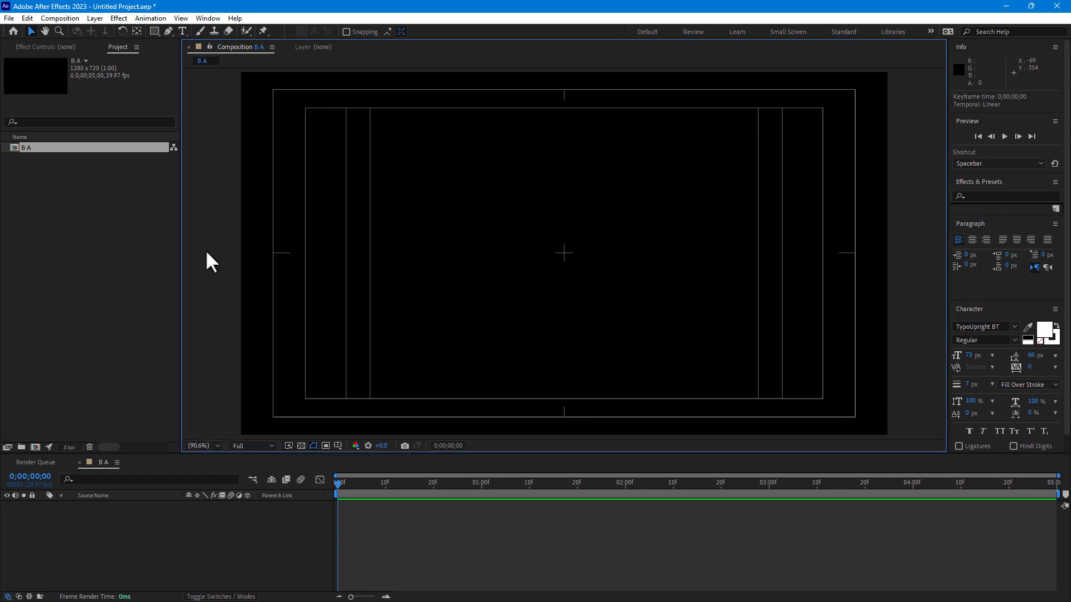
mouse_move(94, 203)
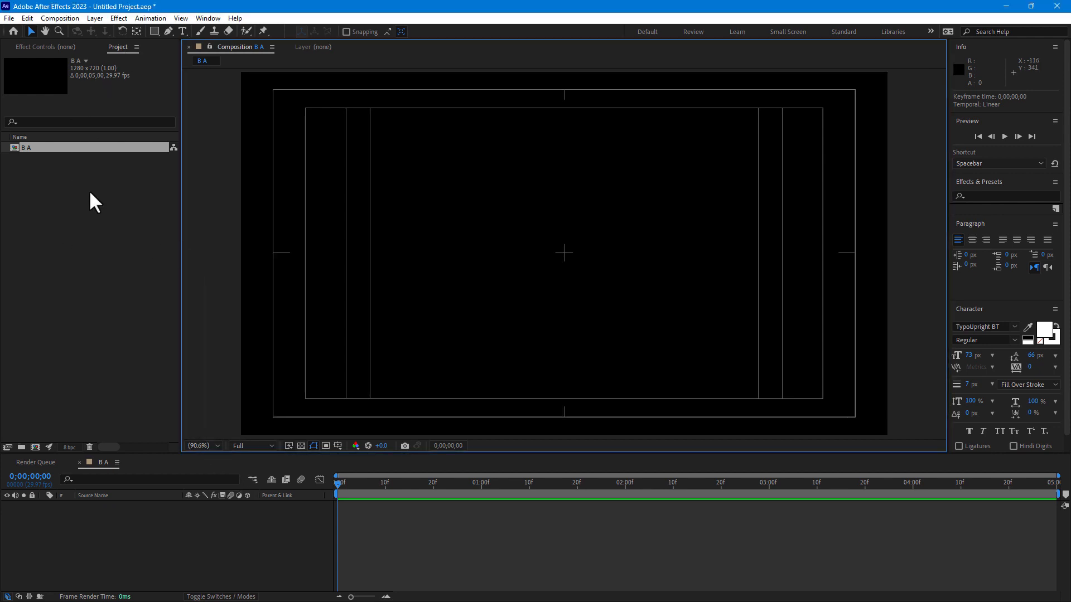
click(10, 18)
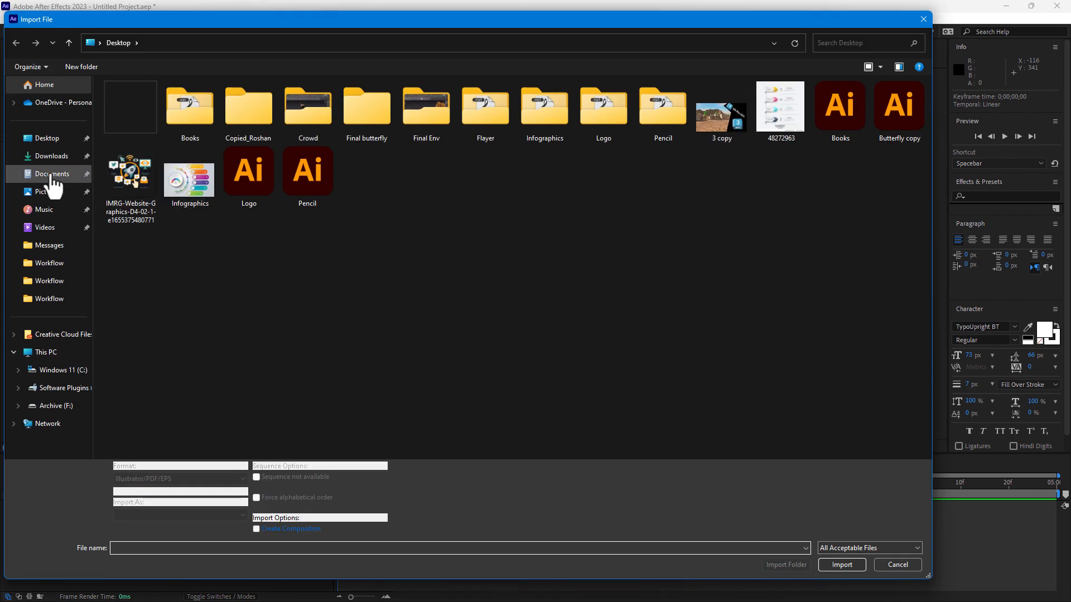
click(840, 565)
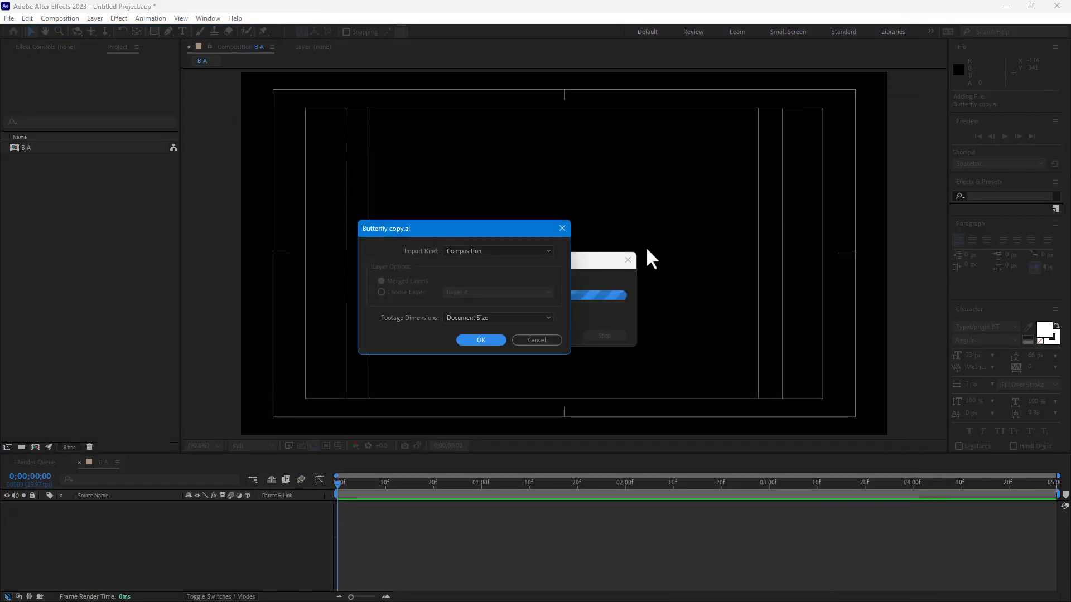
click(497, 250)
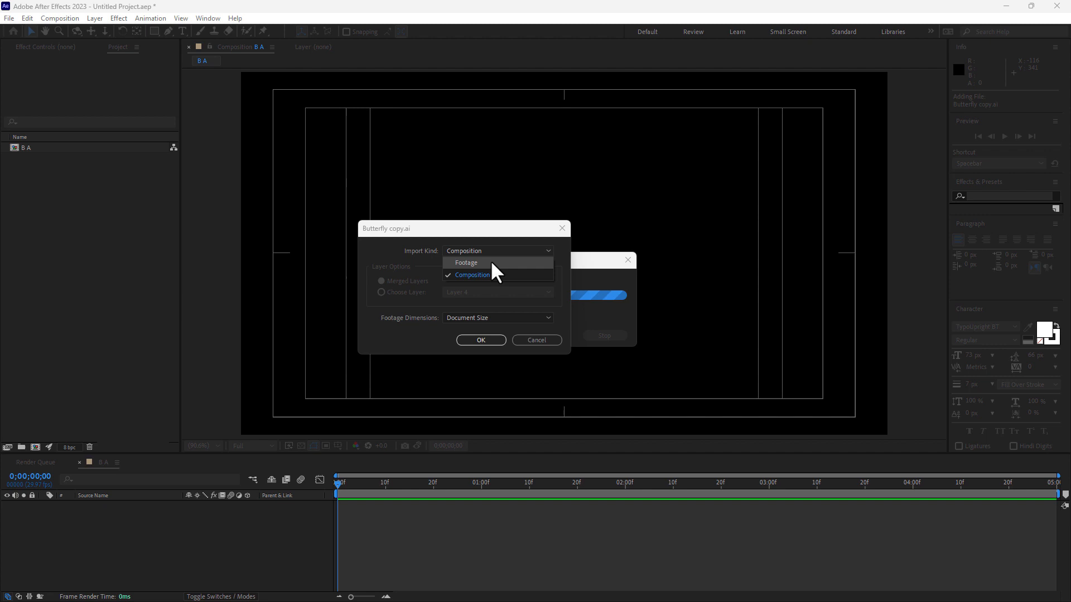
click(472, 274)
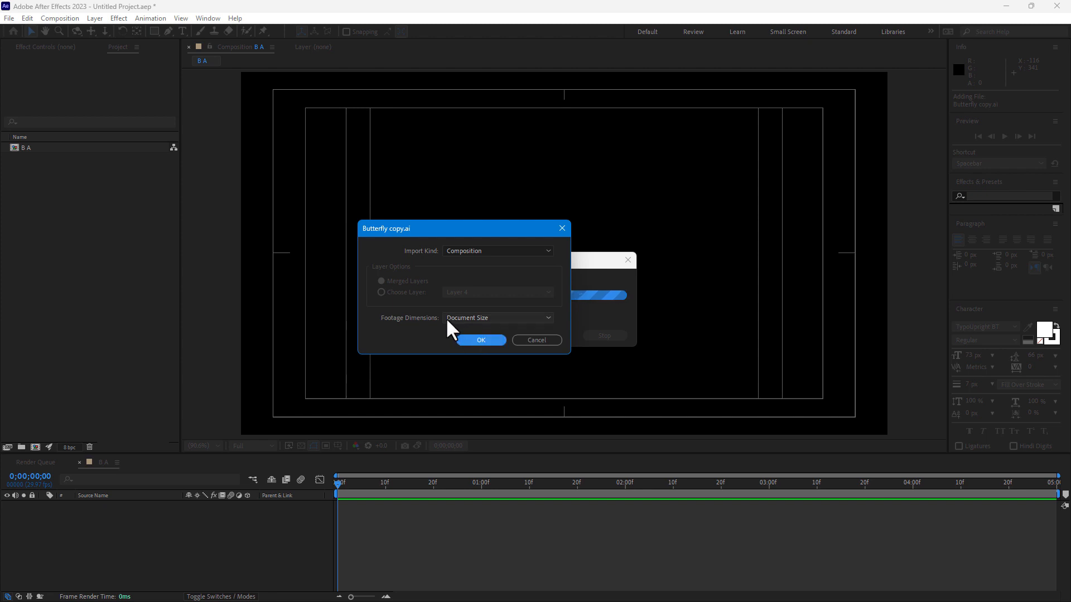
click(480, 340)
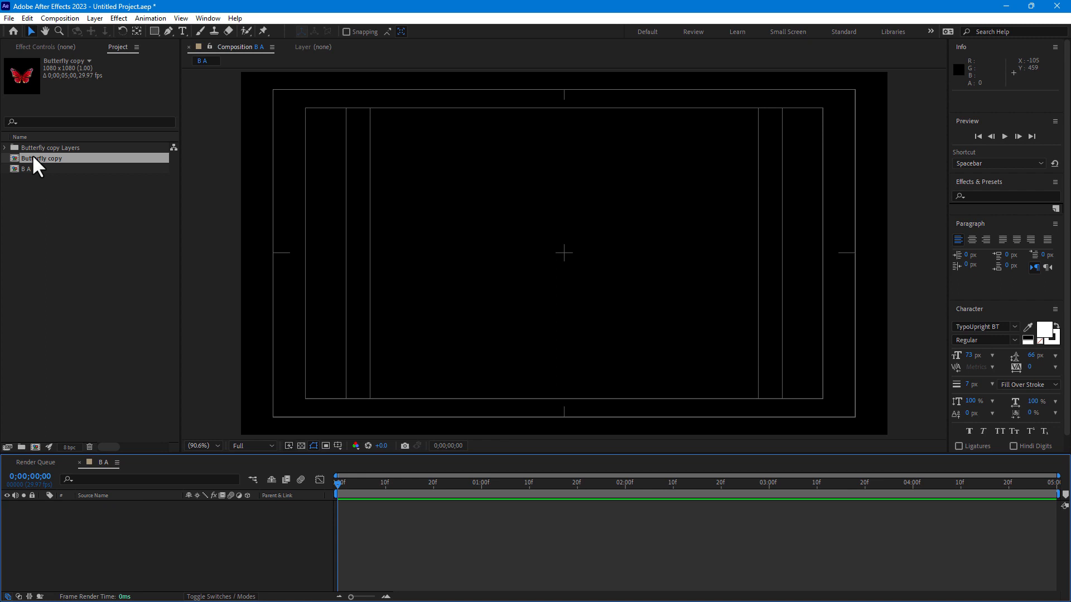
Step: Open the Butterfly copy comp and move Layer 3 and Layer 2 anchor points onto the body
double_click(43, 157)
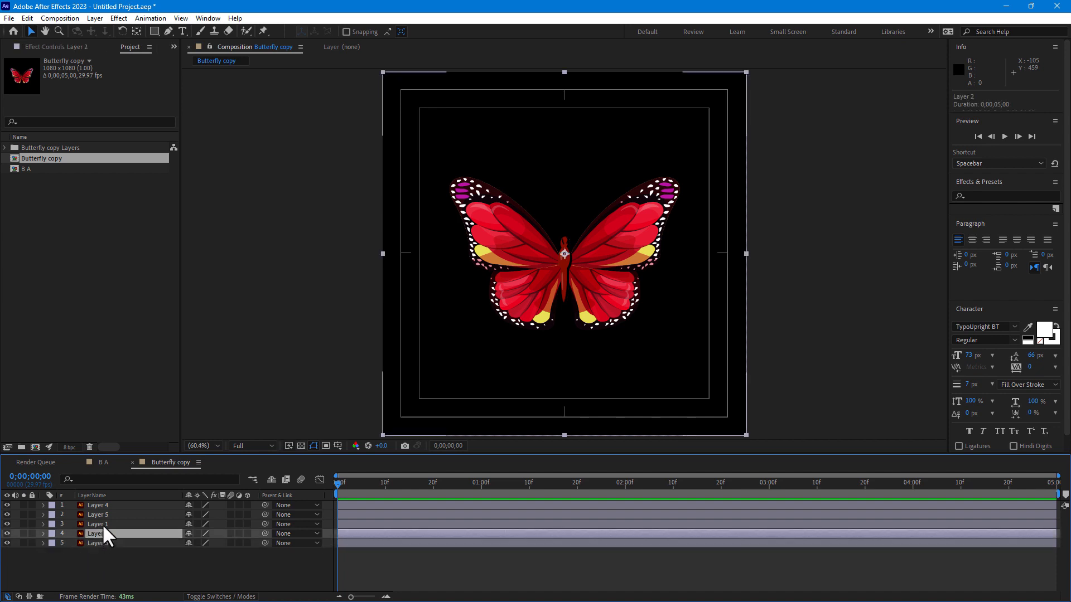
click(97, 543)
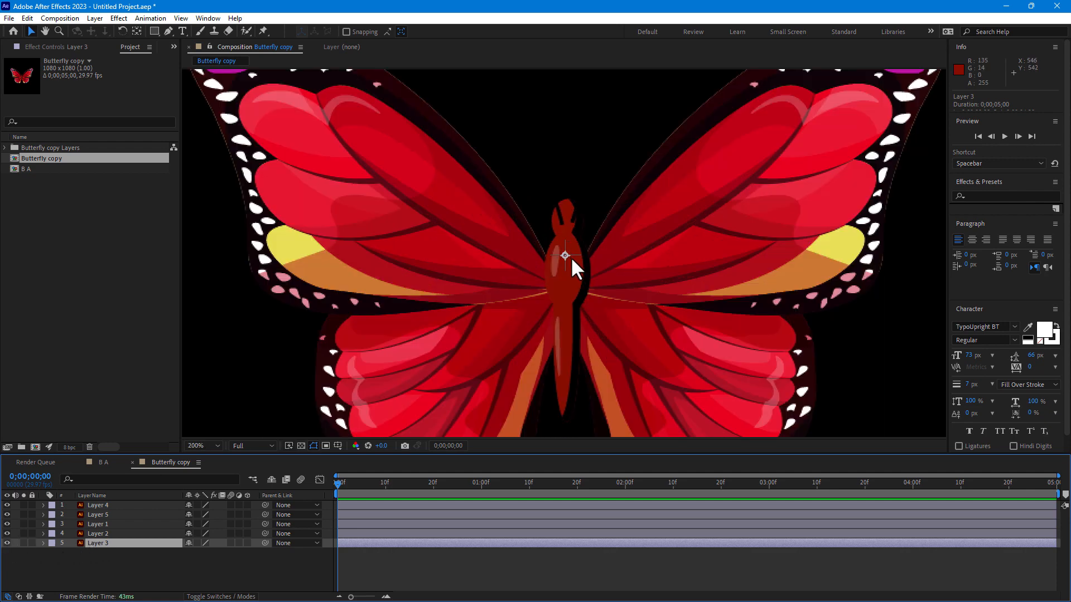
mouse_move(135, 35)
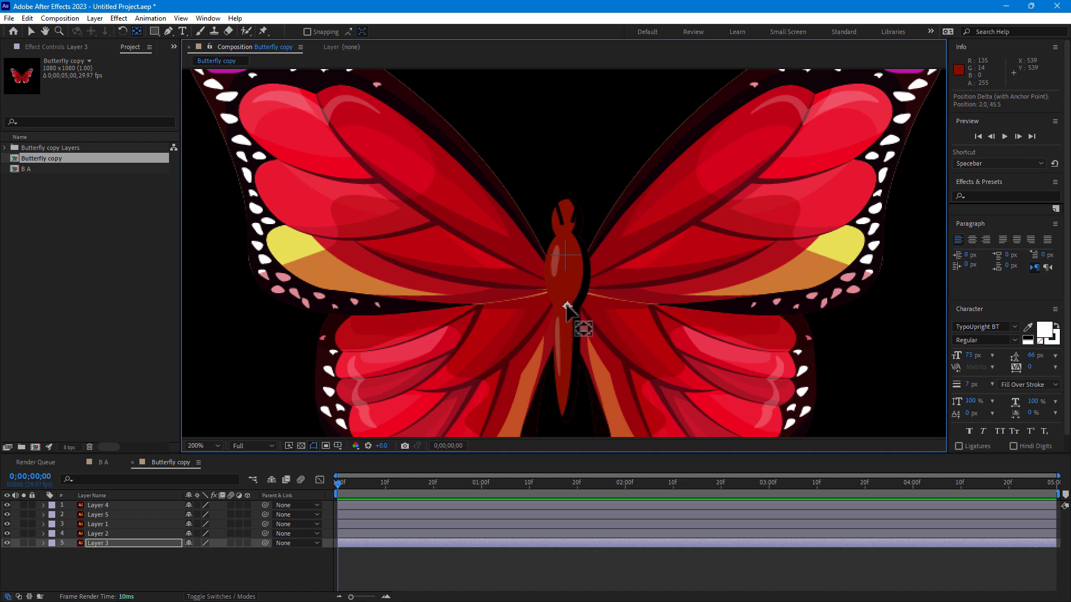
mouse_move(532, 341)
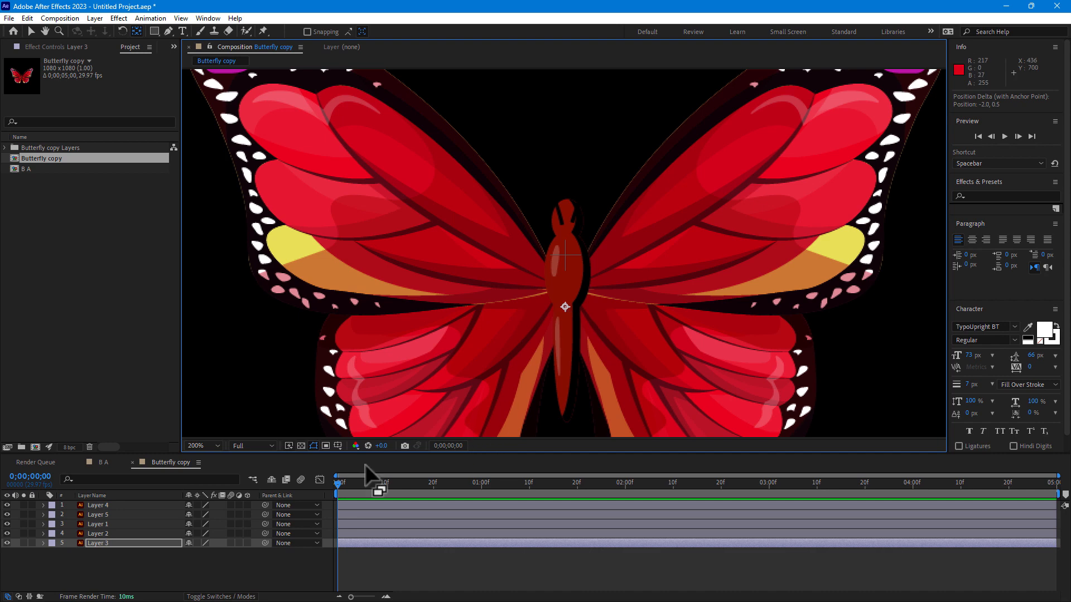
click(97, 533)
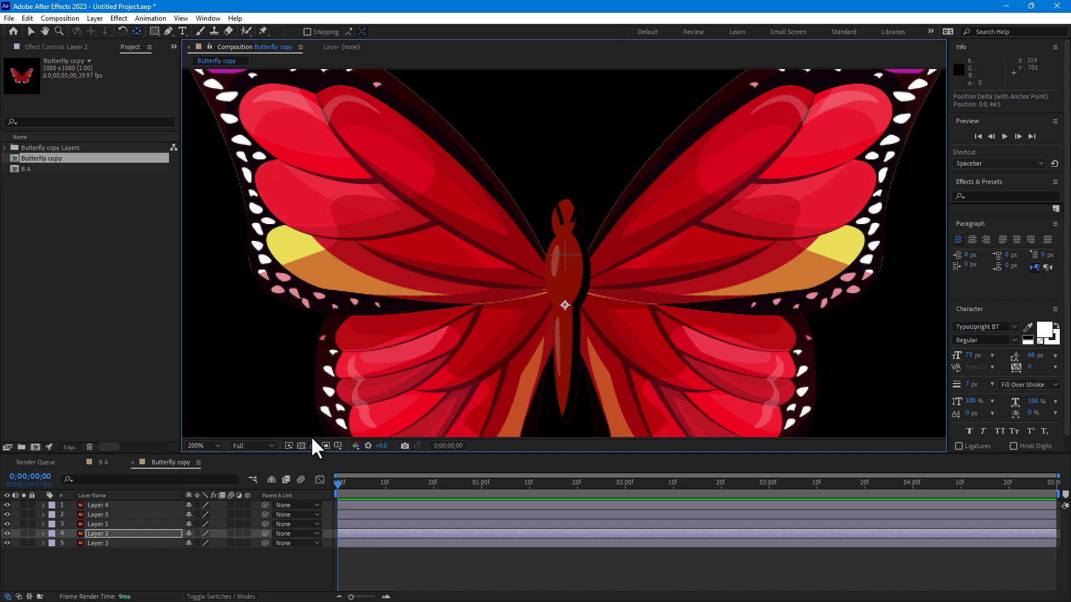
mouse_move(215, 553)
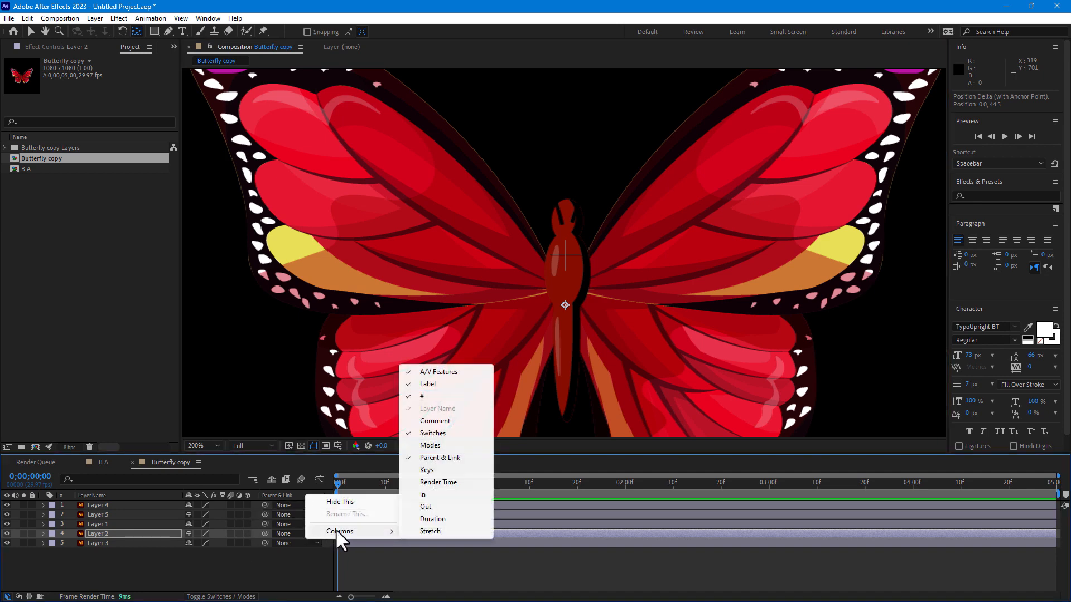
mouse_move(448, 465)
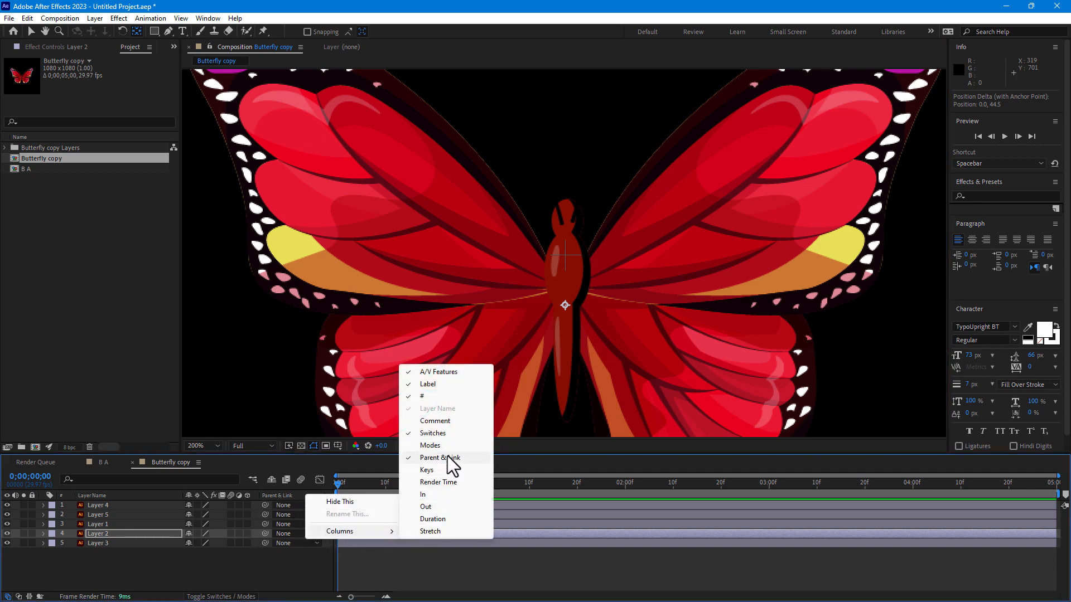
Step: Go to frame 0 and select Layer 3, the left wing
click(439, 457)
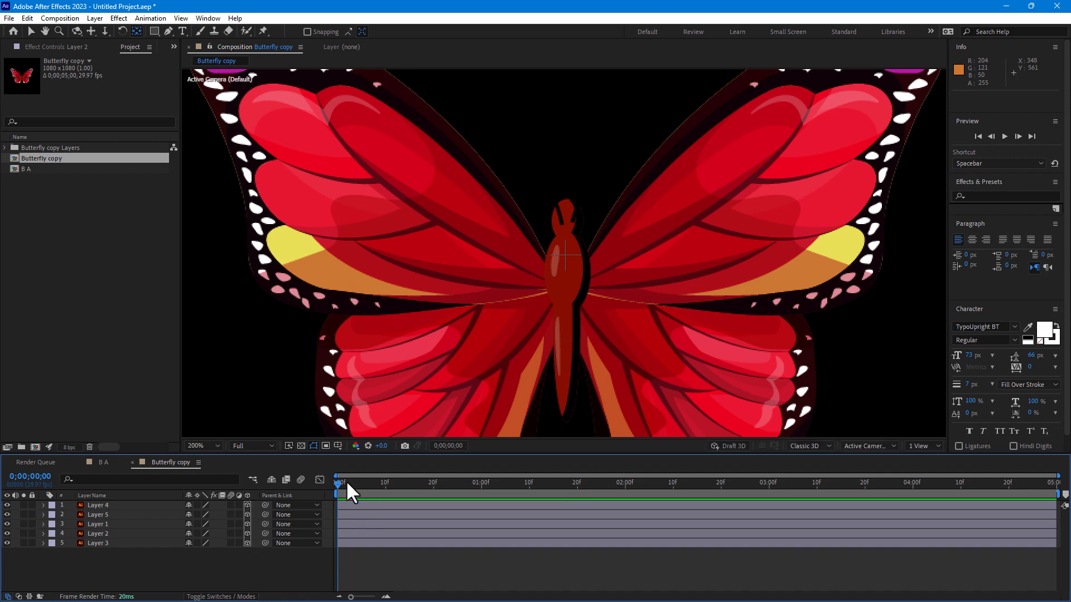
click(97, 542)
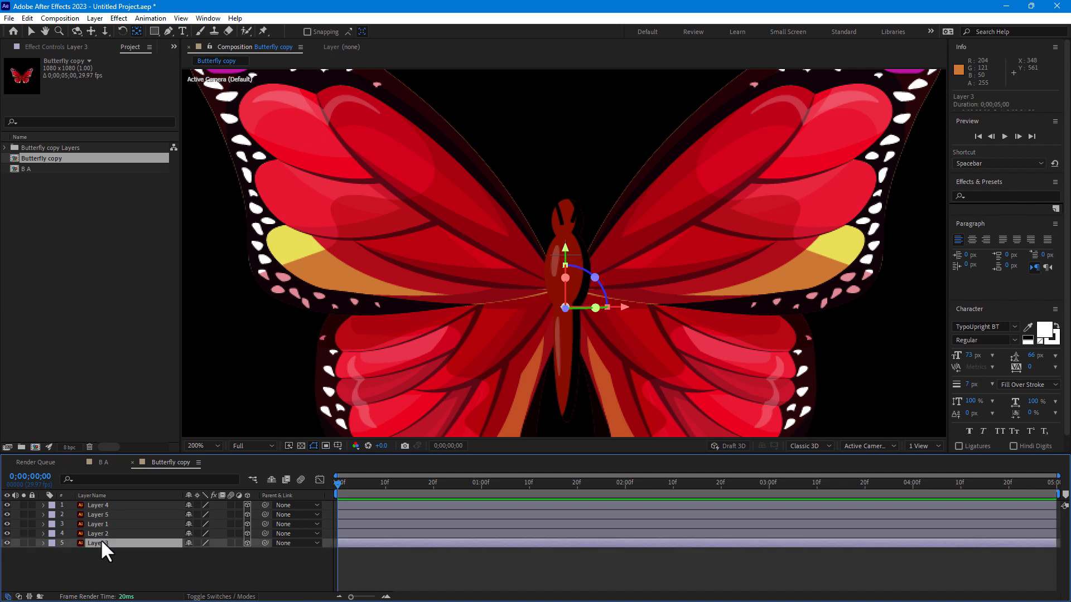
click(43, 543)
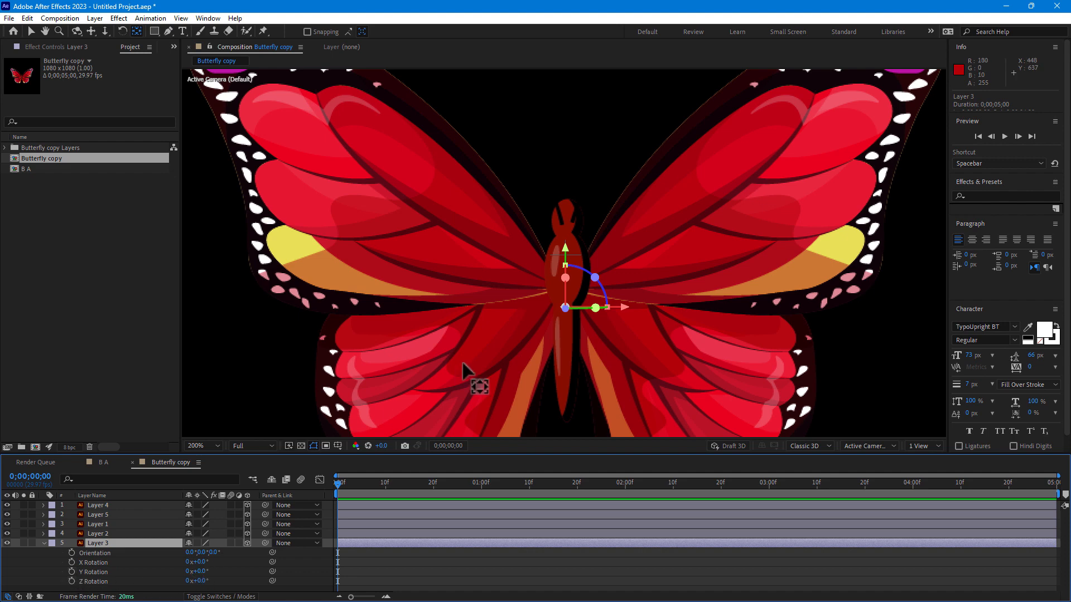
Step: Keyframe Layer 3's Y Rotation at 80° on frame 0 and −80° at frame 10
click(201, 445)
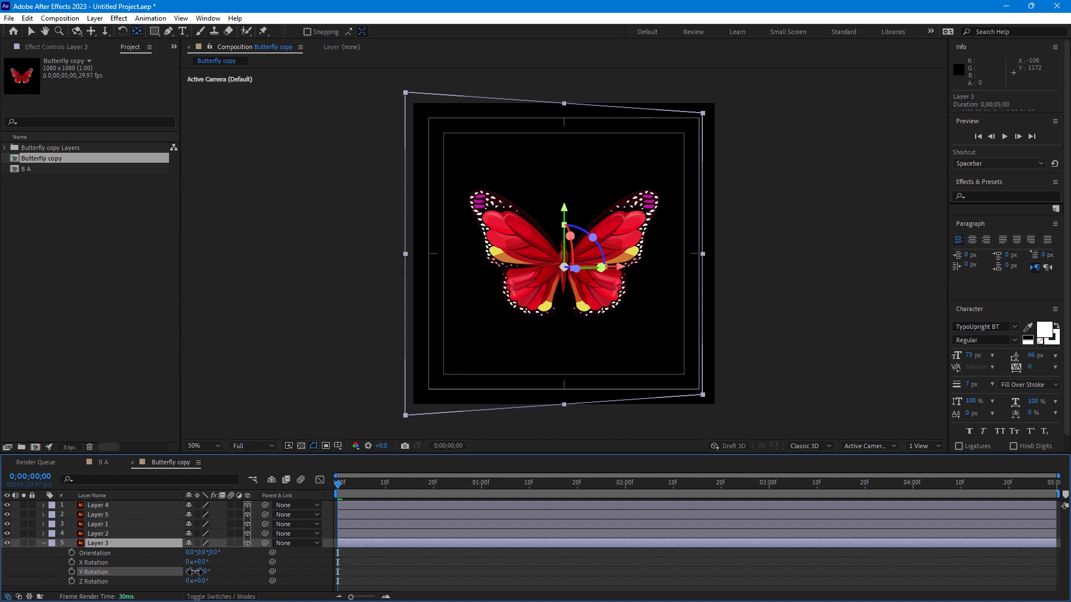
drag(198, 571, 158, 571)
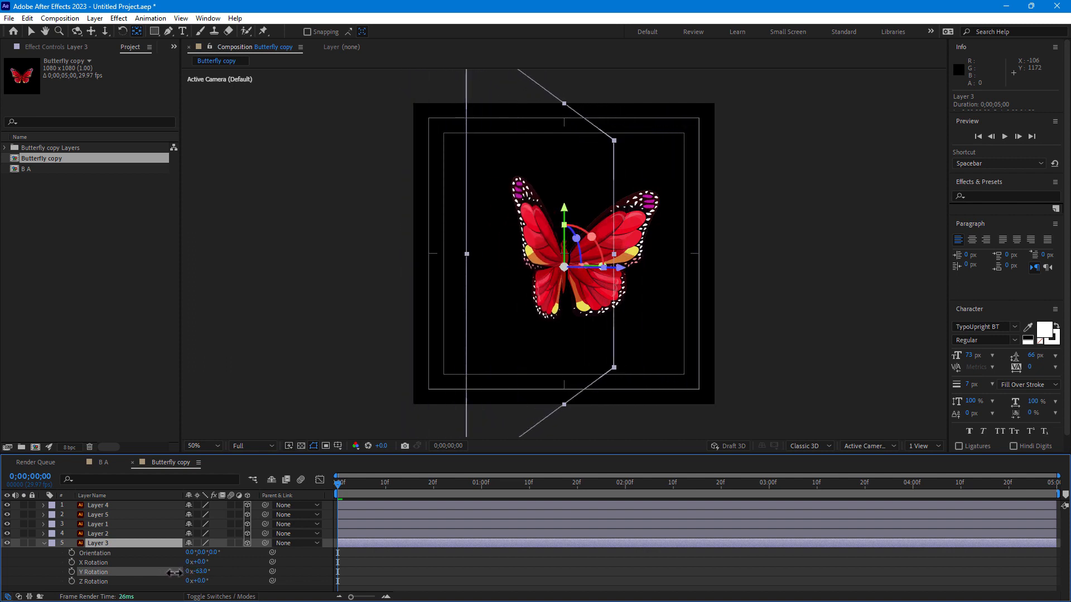
drag(198, 571, 219, 571)
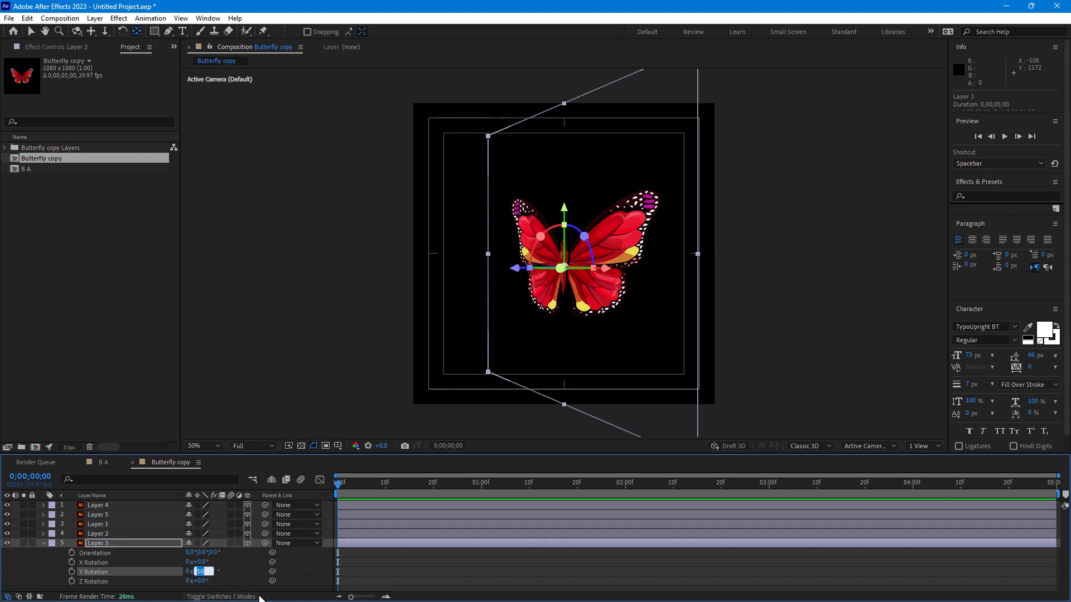
text(80.0°)
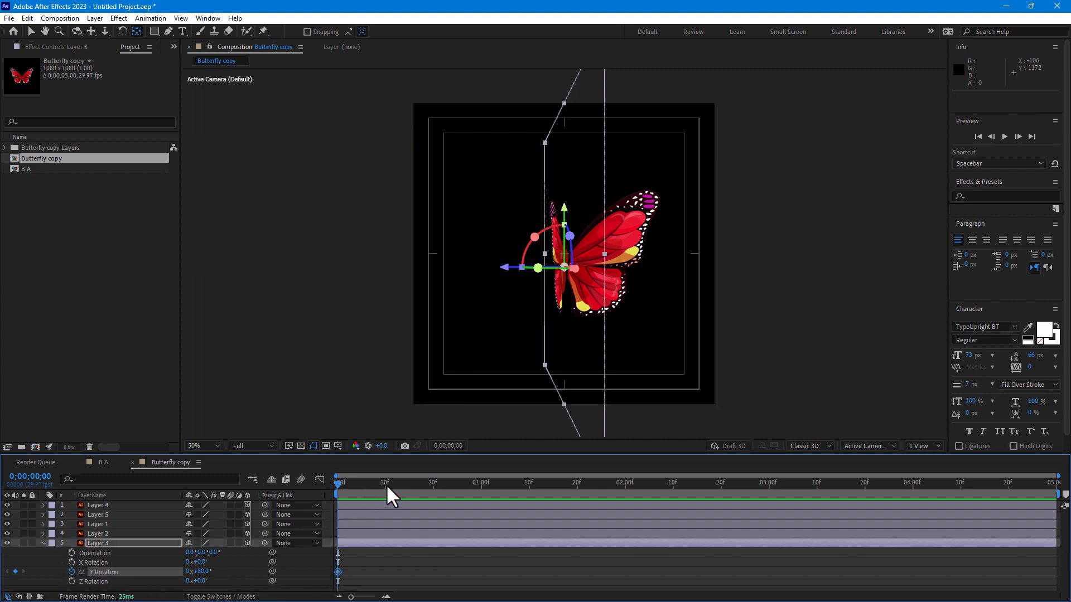
click(386, 482)
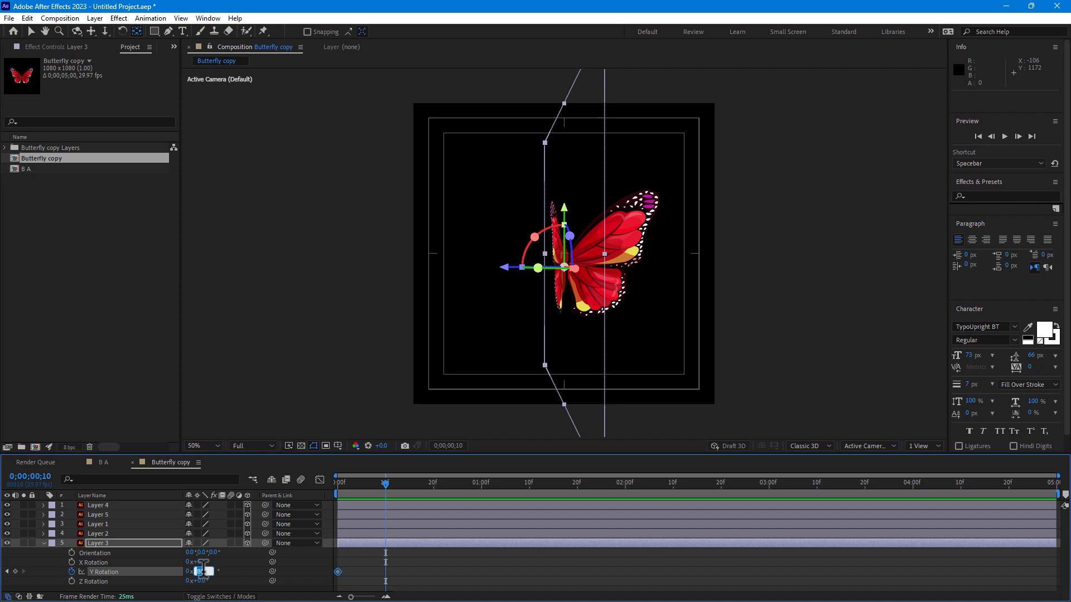
text(-80)
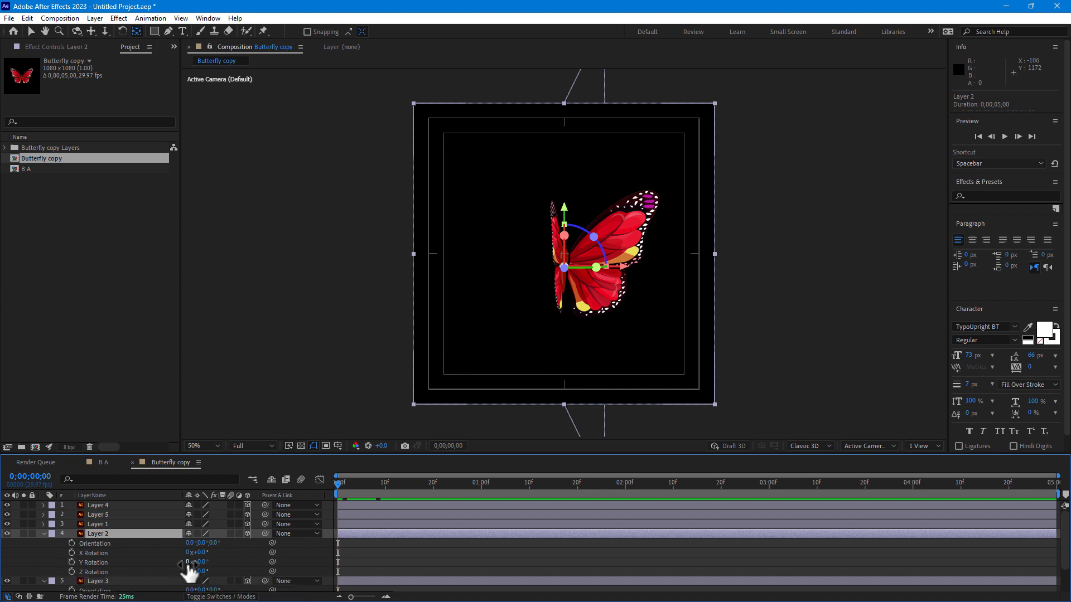
Step: Keyframe Layer 2's Y Rotation with the opposite values over the same ten frames
click(200, 572)
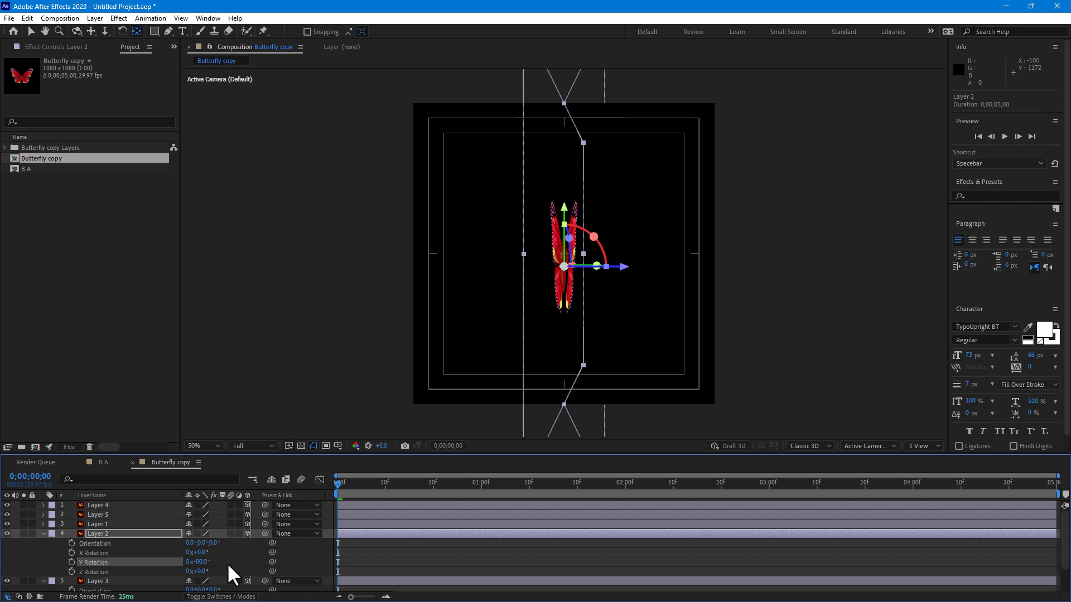
mouse_move(75, 569)
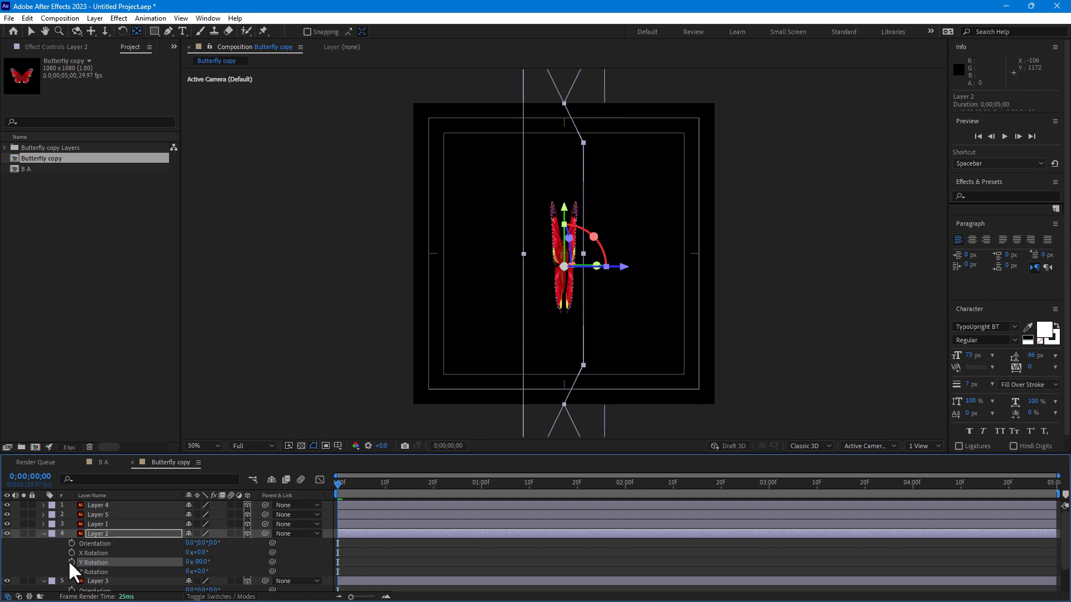
click(71, 562)
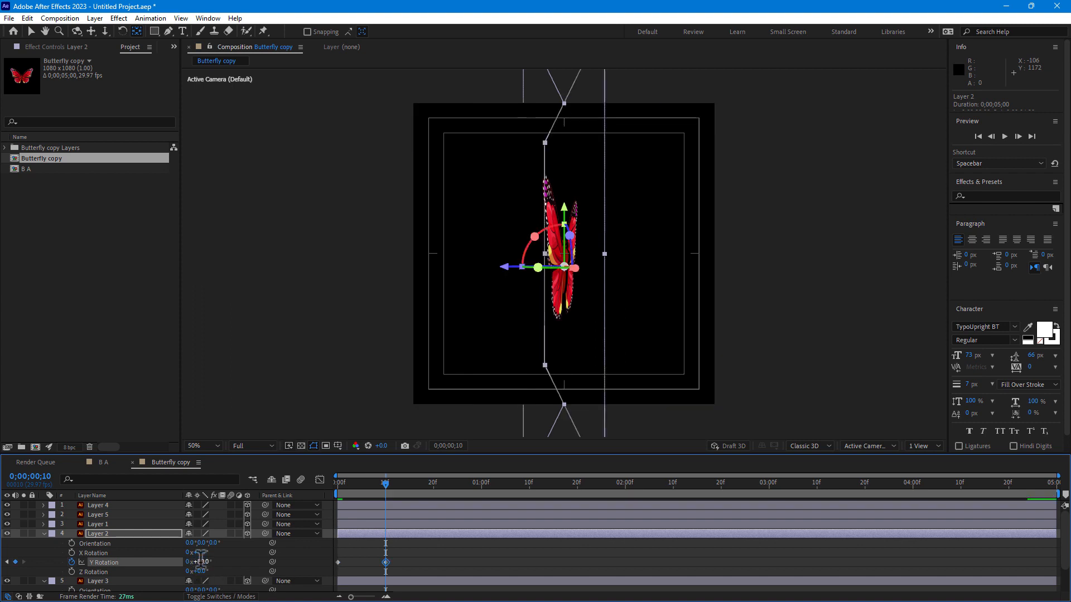
drag(386, 483, 369, 483)
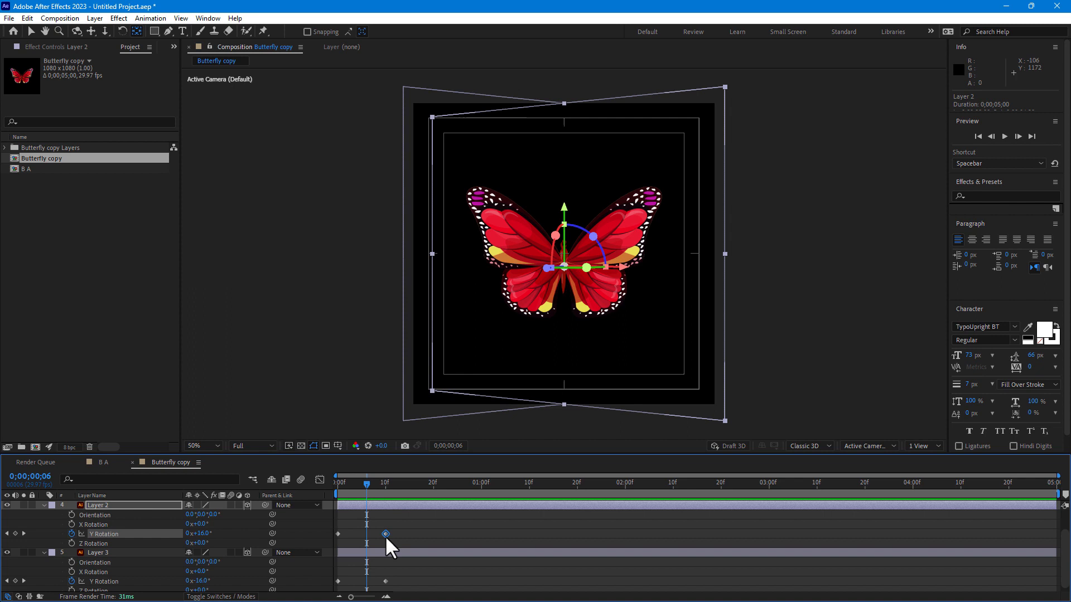
Step: Apply Easy Ease to the frame-10 wing rotation keyframes and select them
right_click(385, 533)
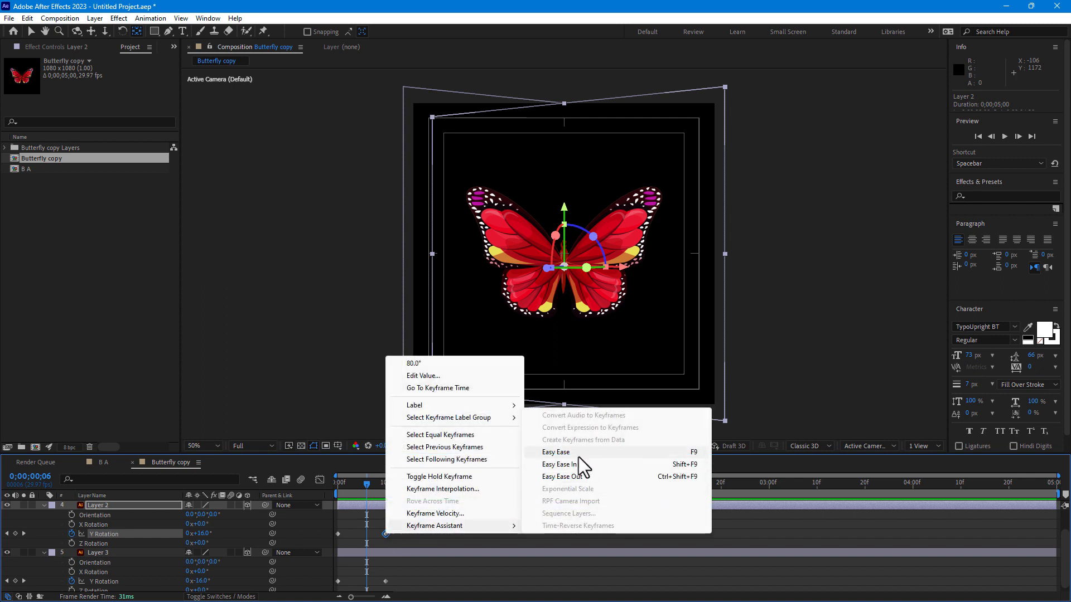
click(556, 452)
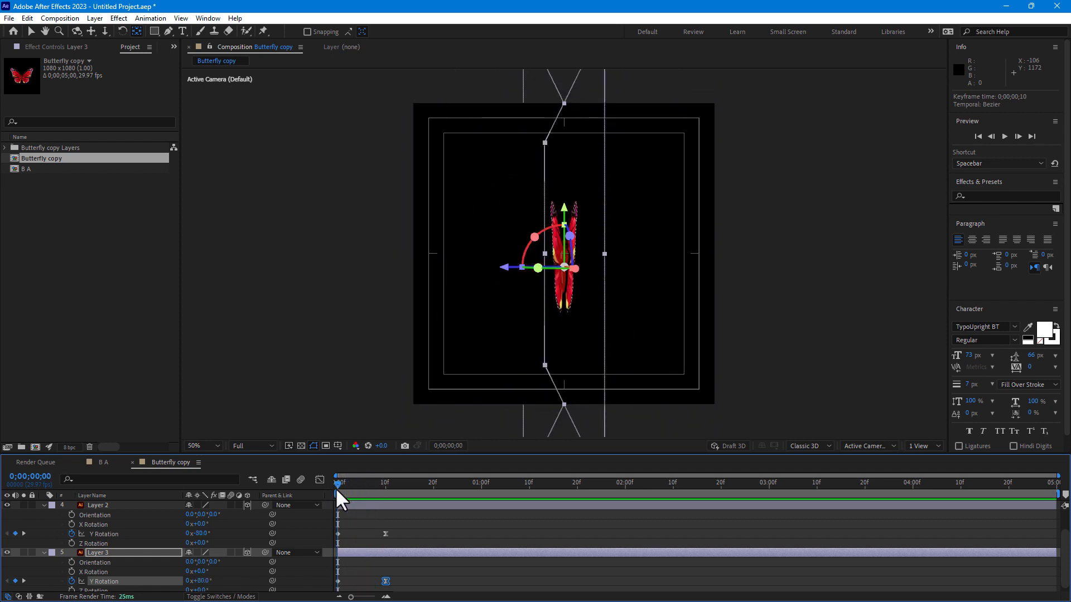
drag(338, 483, 492, 483)
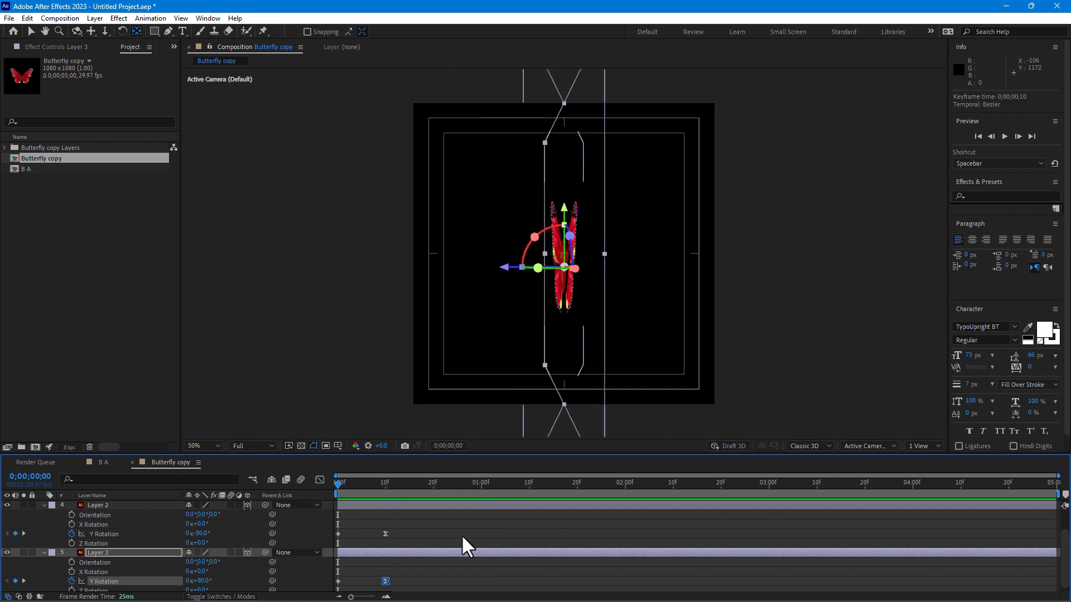
mouse_move(82, 543)
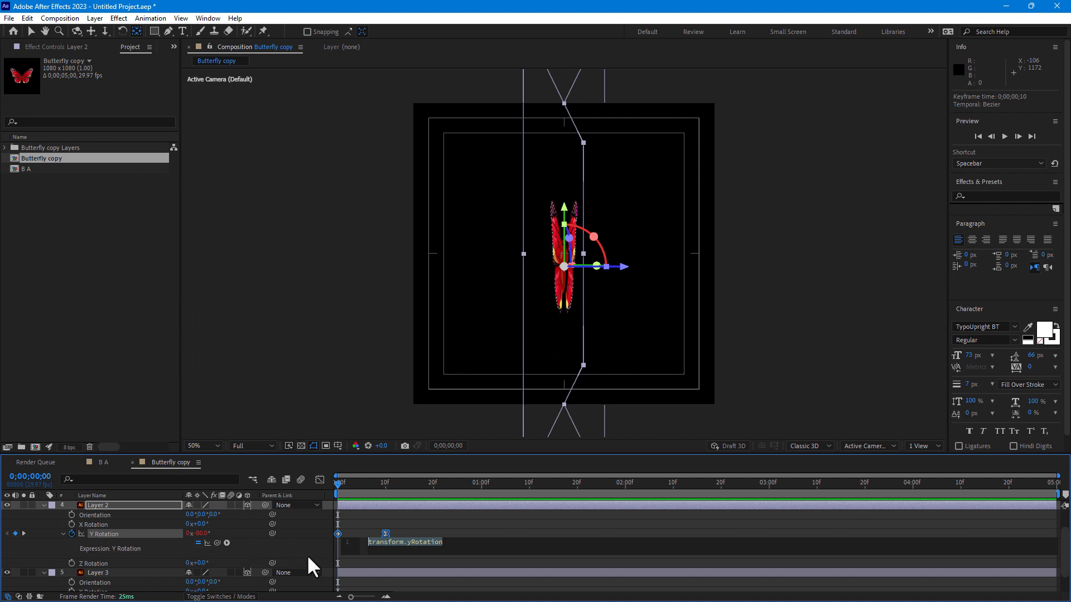
Step: Enter a loopOut("pingpong") expression on Y Rotation, copy it, and check frame 7
text(loo)
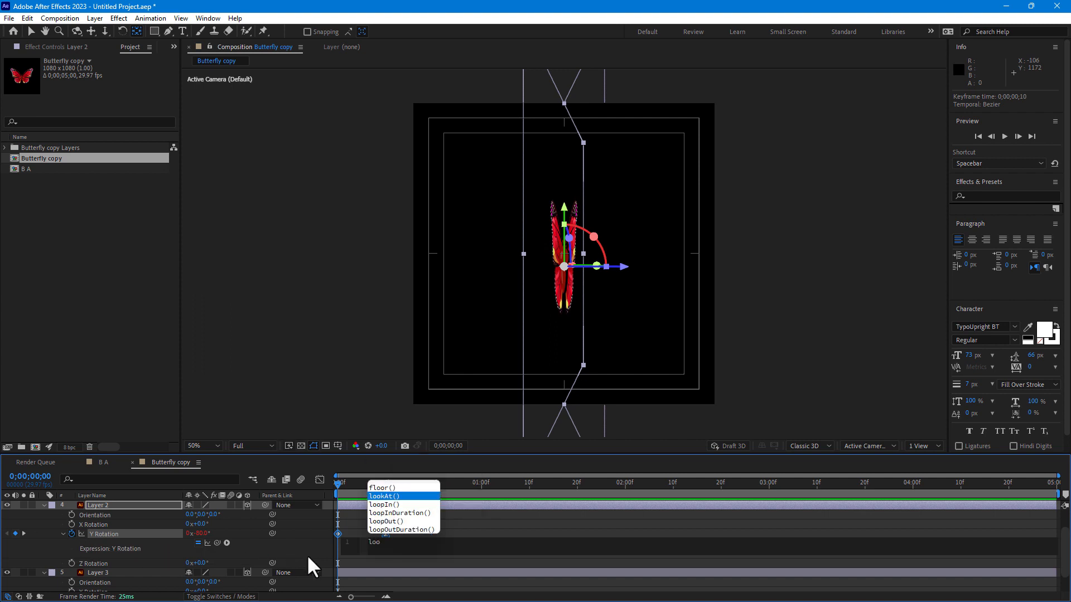
mouse_move(385, 521)
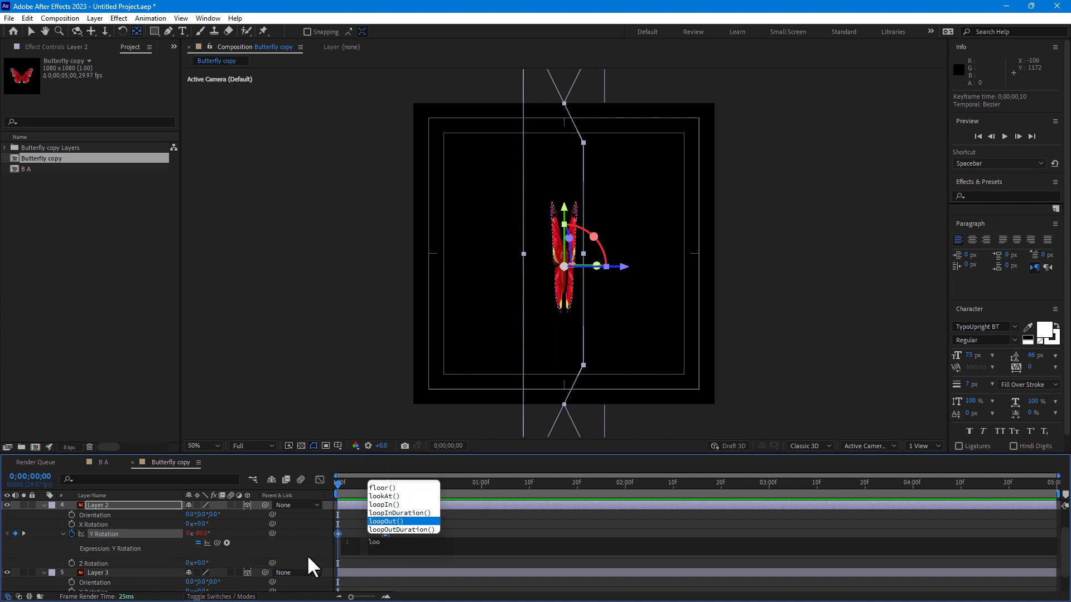
click(385, 521)
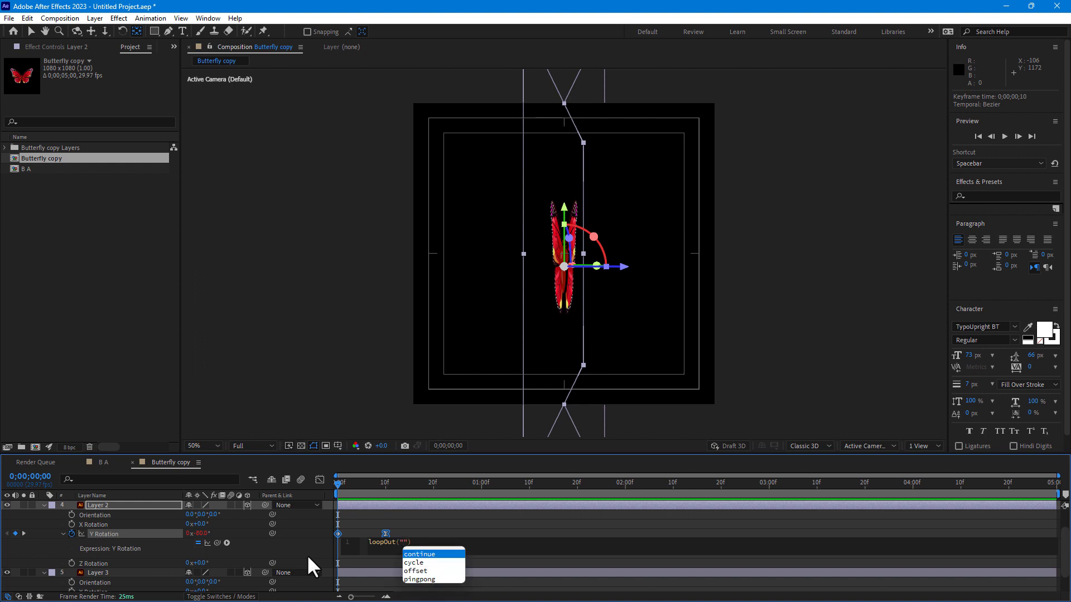
click(419, 579)
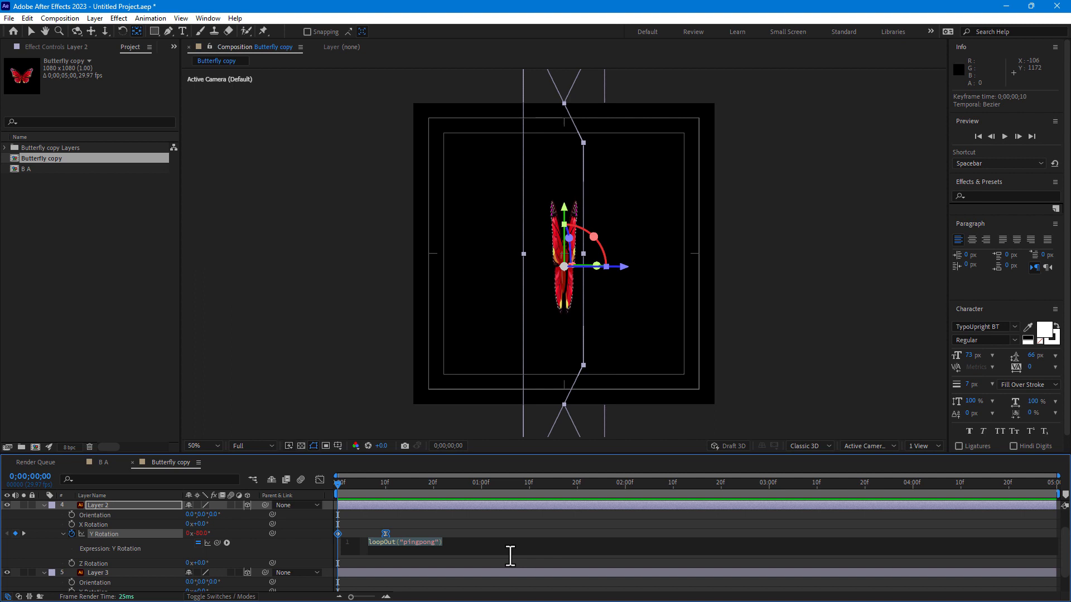
right_click(437, 553)
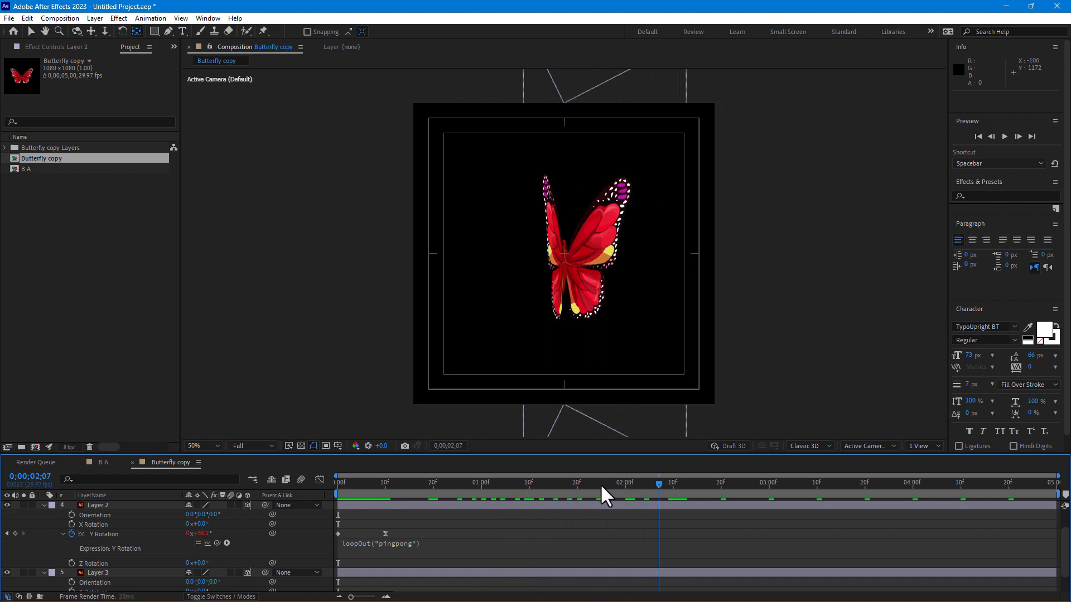
click(369, 482)
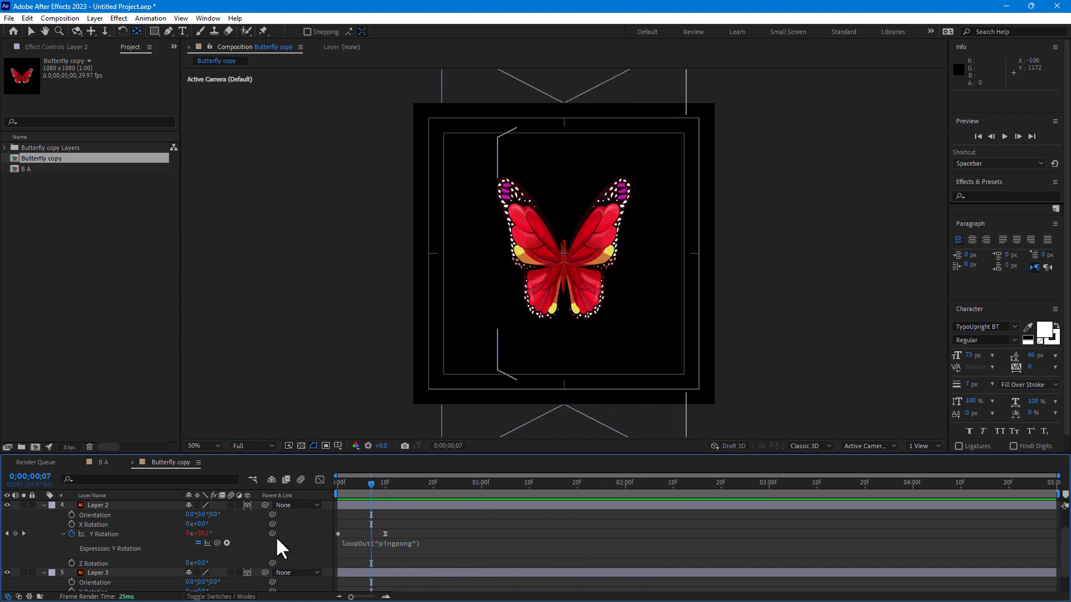
scroll(down, 3)
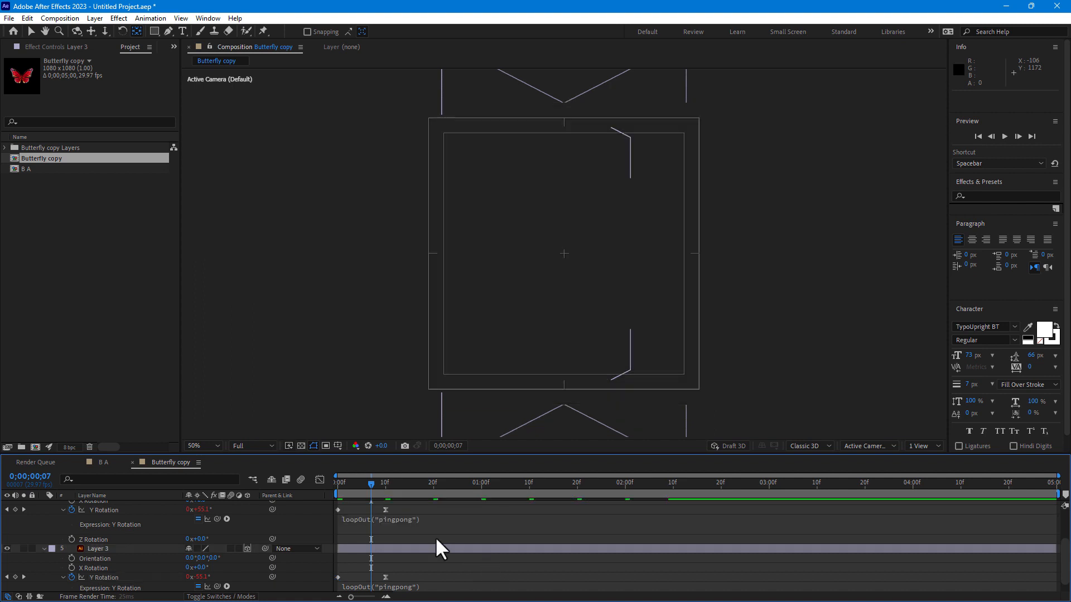
click(562, 483)
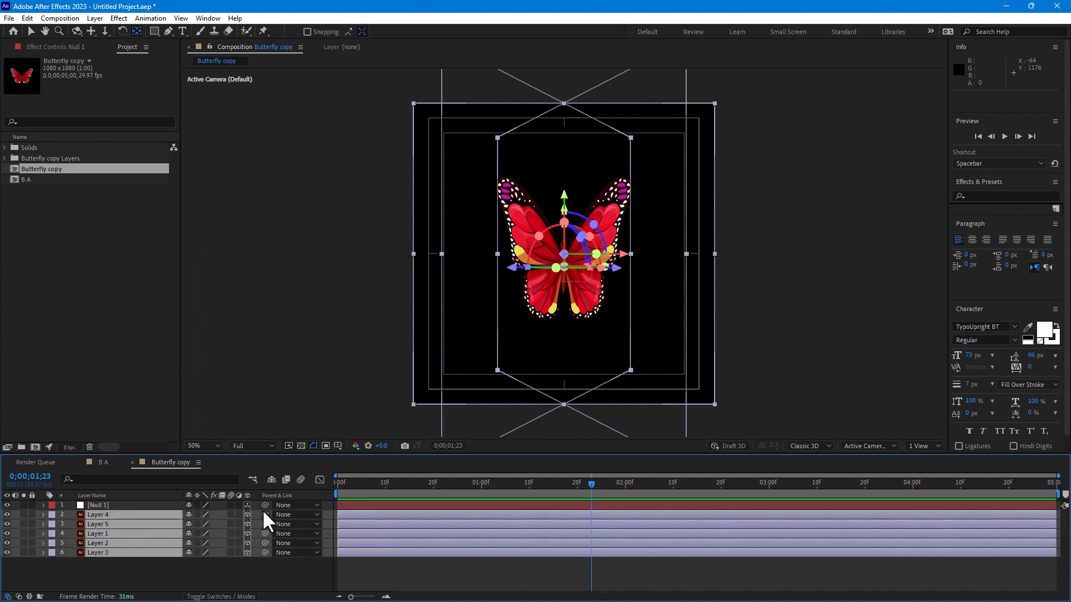
Step: Pick-whip all five butterfly layers to Null 1 as their parent
drag(265, 515, 96, 505)
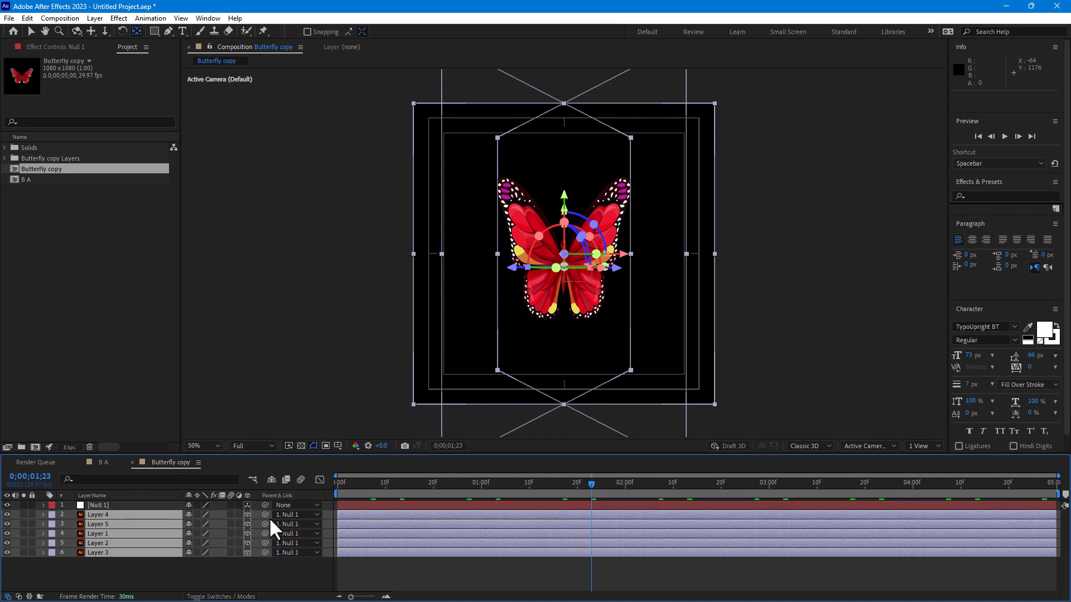
right_click(276, 495)
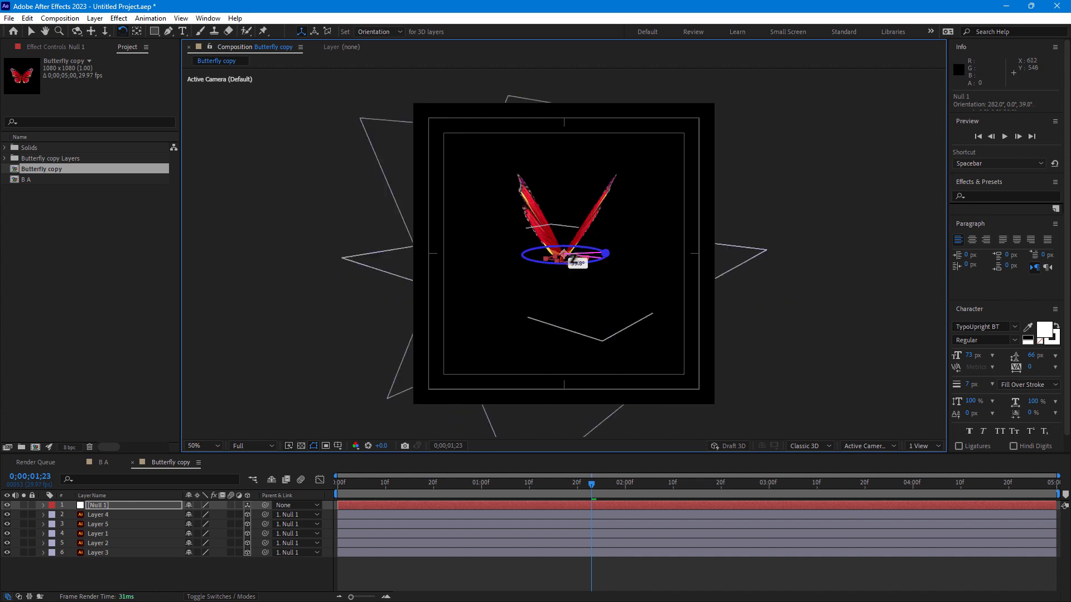
Step: Tilt Null 1 with the Orientation gizmo so the butterfly flies at a three-quarter angle
drag(576, 262, 594, 253)
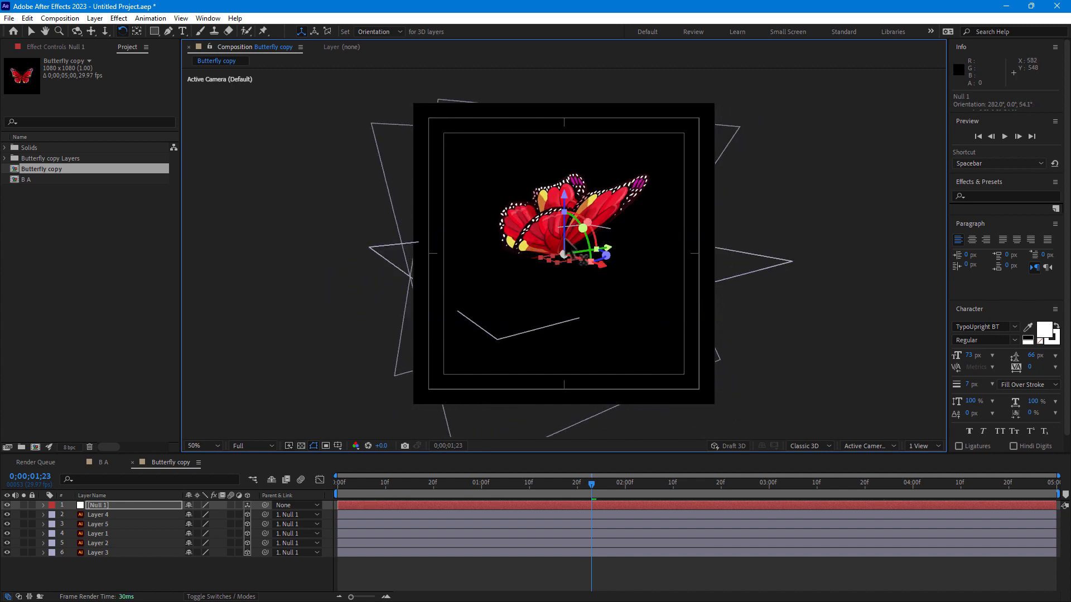
drag(584, 208, 579, 263)
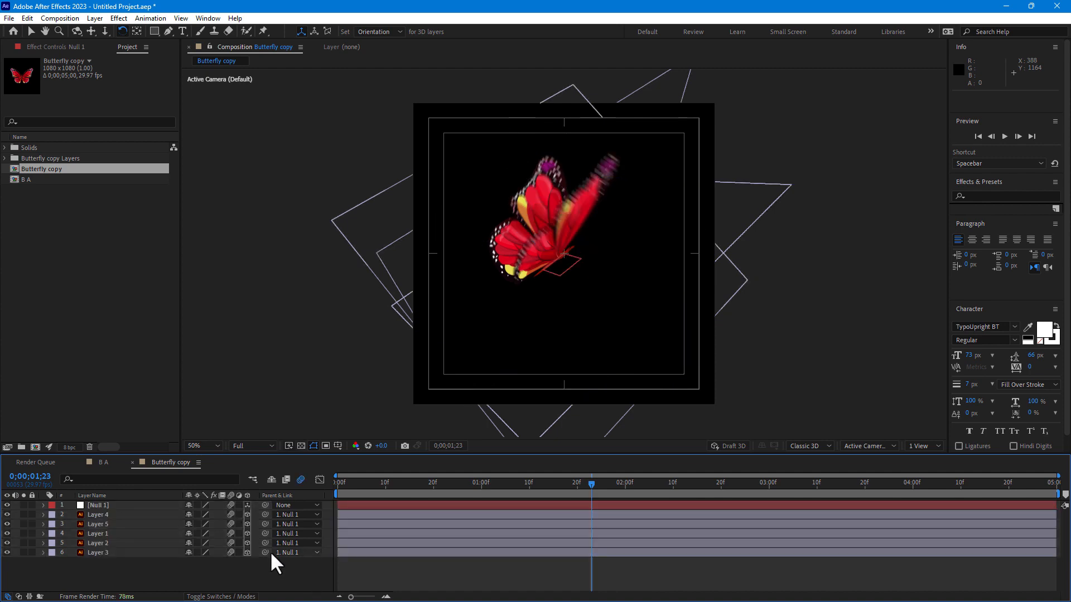
click(104, 462)
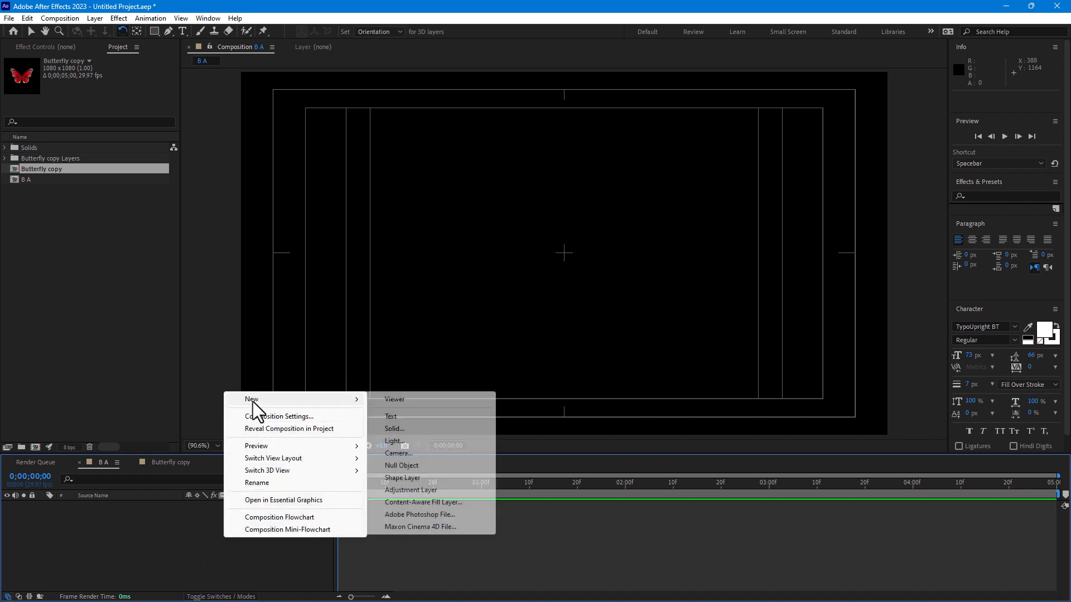
Step: Create a solid layer named BG in off-white FAEEE1 as the background
click(395, 429)
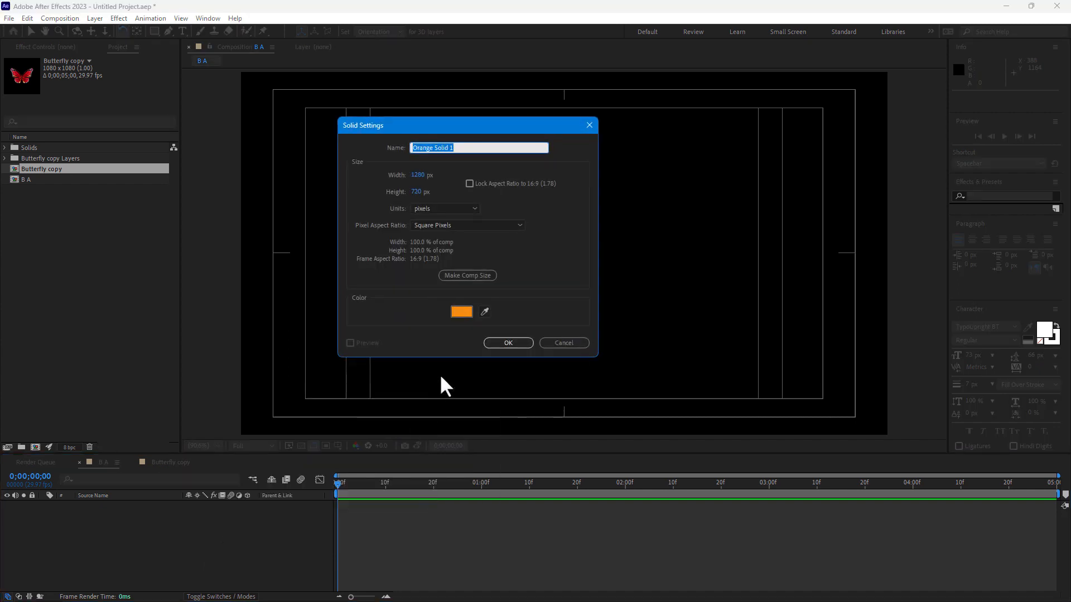
text(BG)
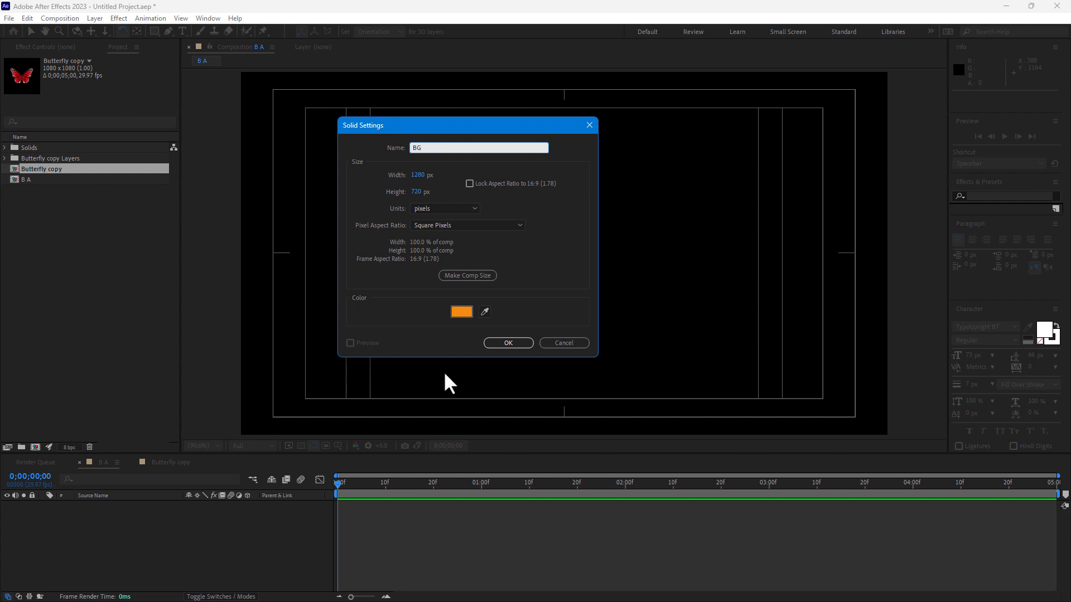
click(461, 312)
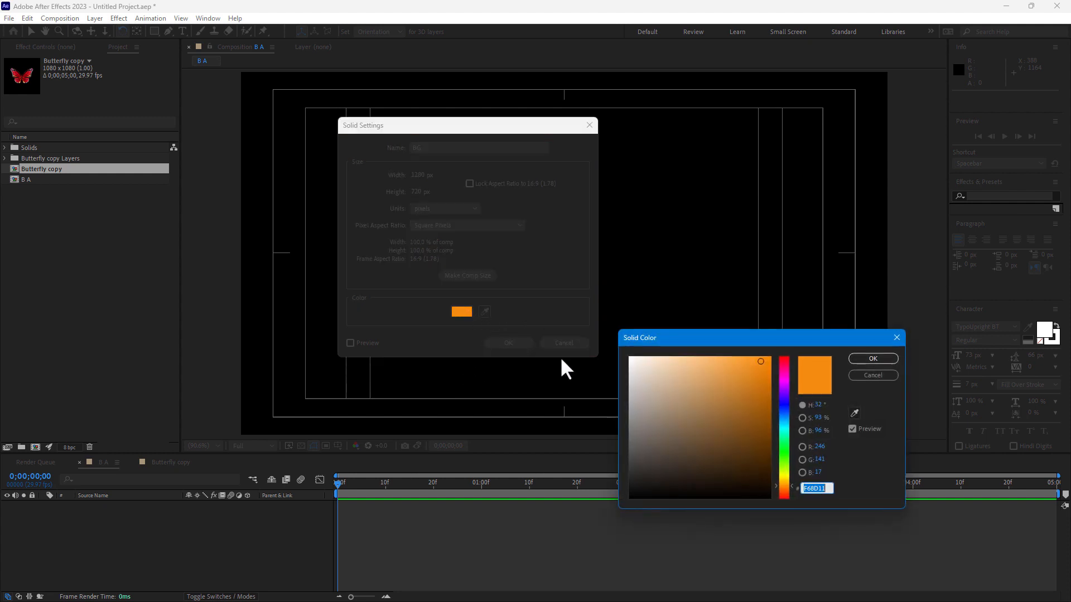
click(641, 359)
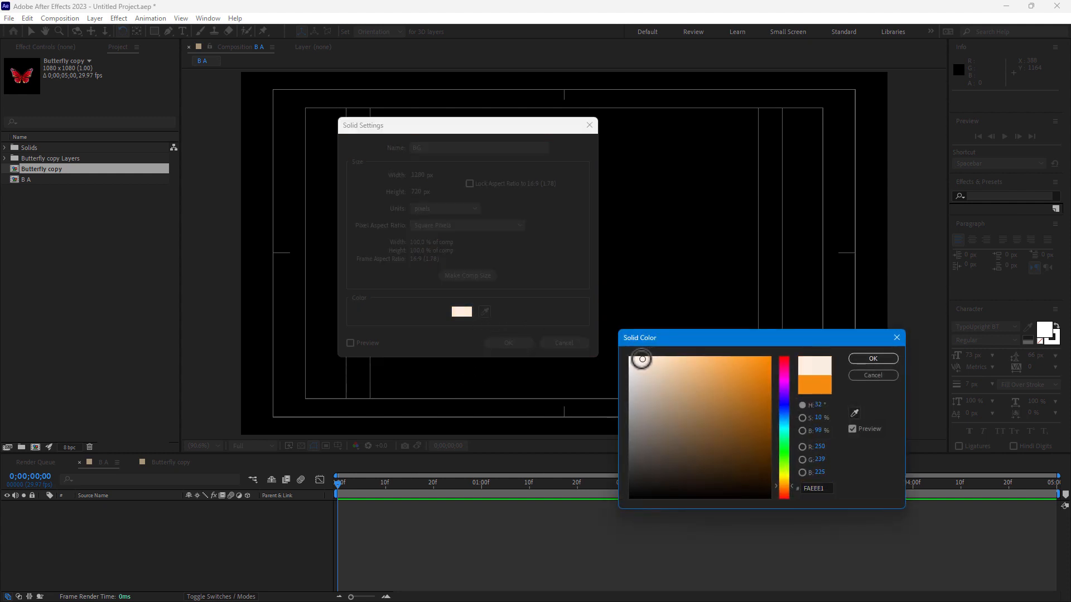
click(872, 358)
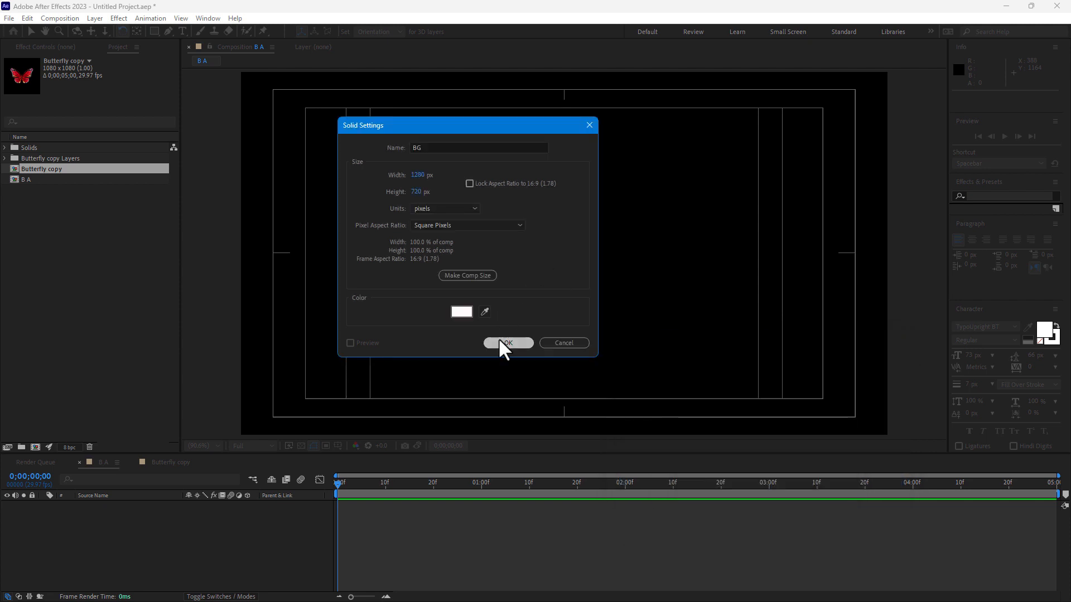
click(507, 343)
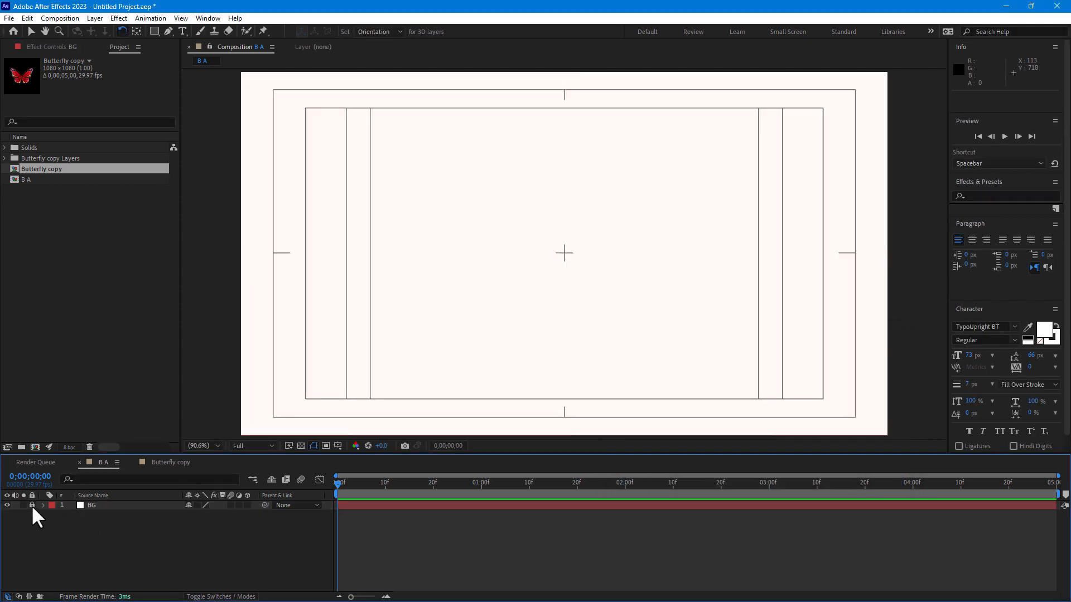
mouse_move(164, 73)
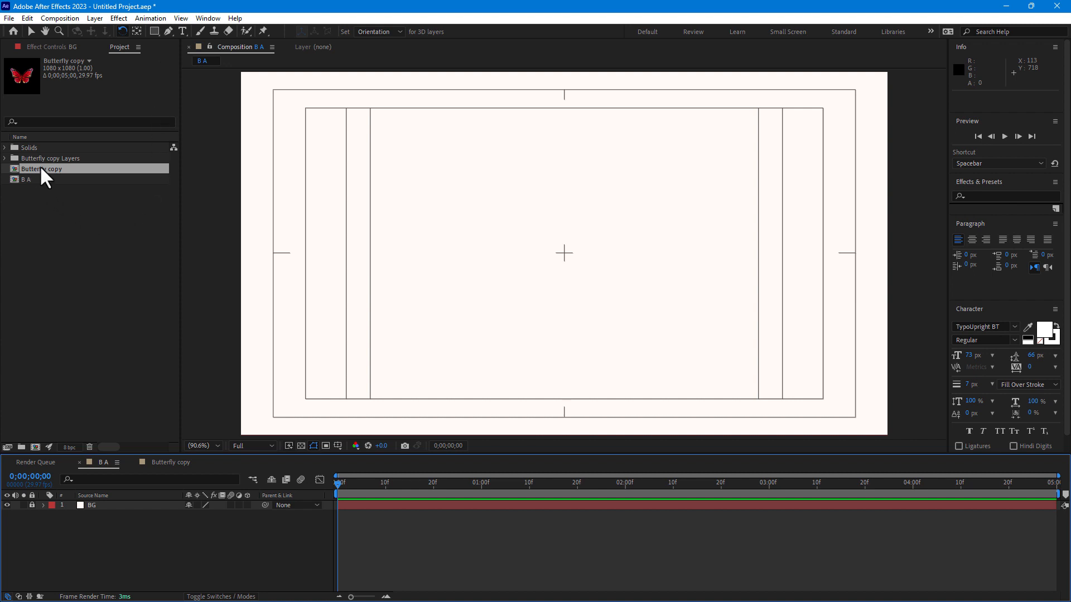
Step: Add Butterfly copy above BG and keyframe it flying from off-screen left past the upper right
drag(41, 168, 150, 508)
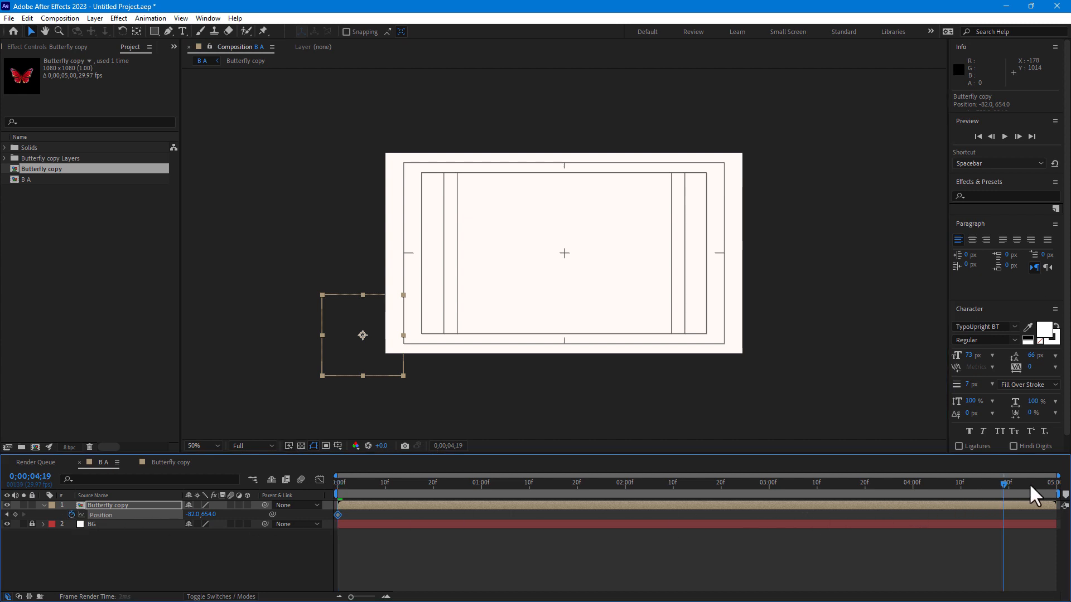
drag(362, 334, 564, 244)
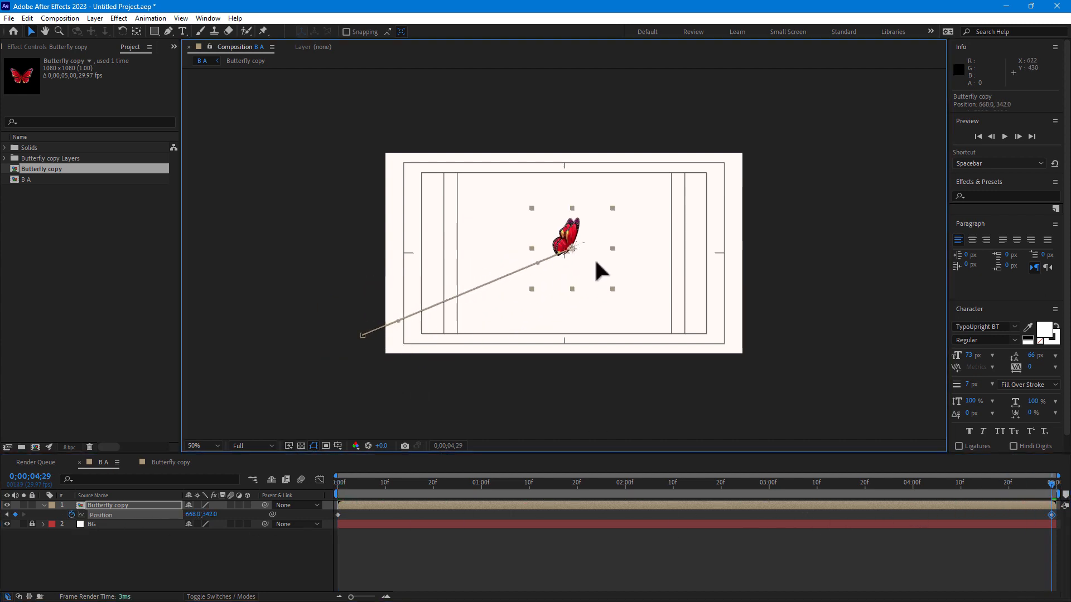
drag(563, 245, 788, 143)
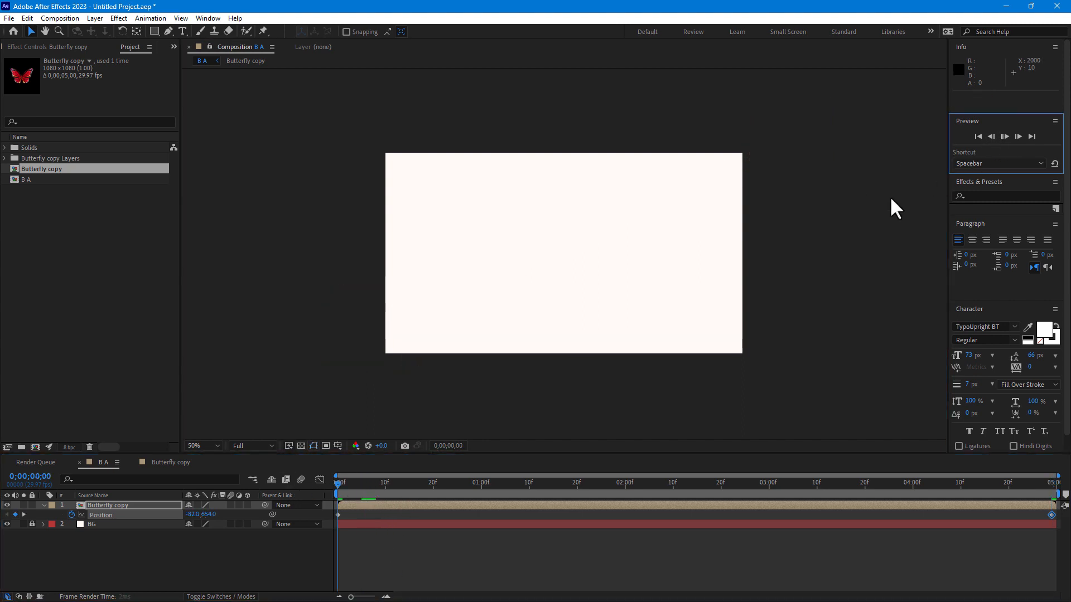
Step: Preview the flight, add B A to the Render Queue, and open its Output Module
key(space)
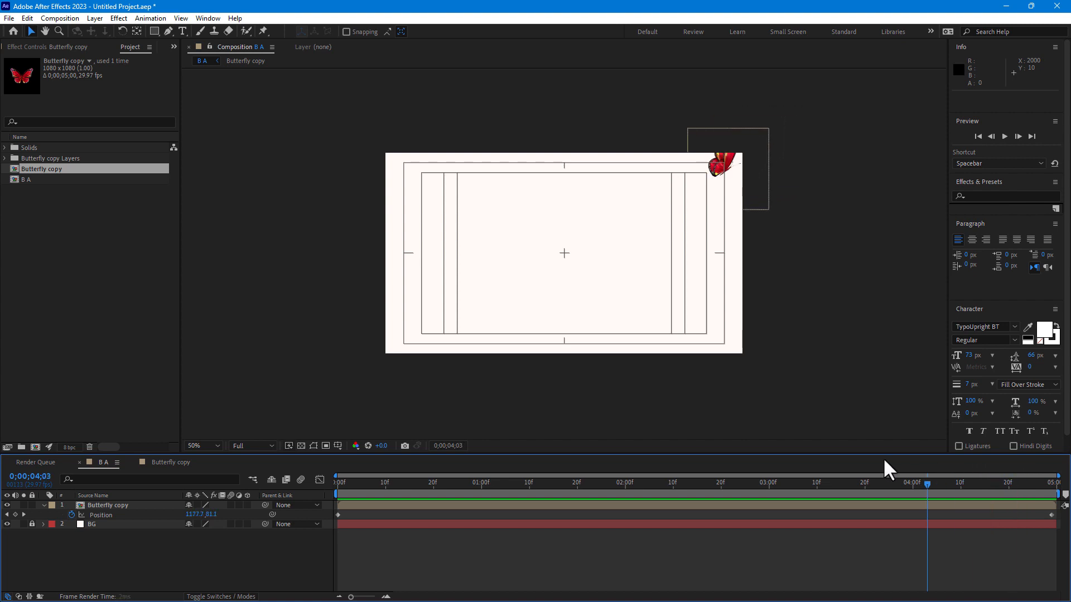
click(581, 483)
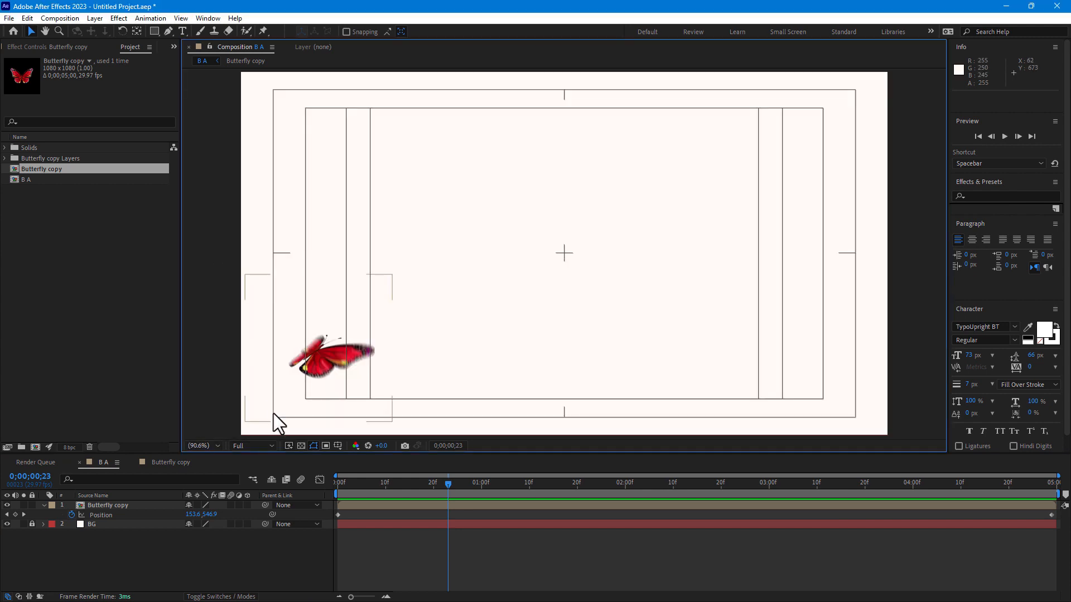
click(355, 445)
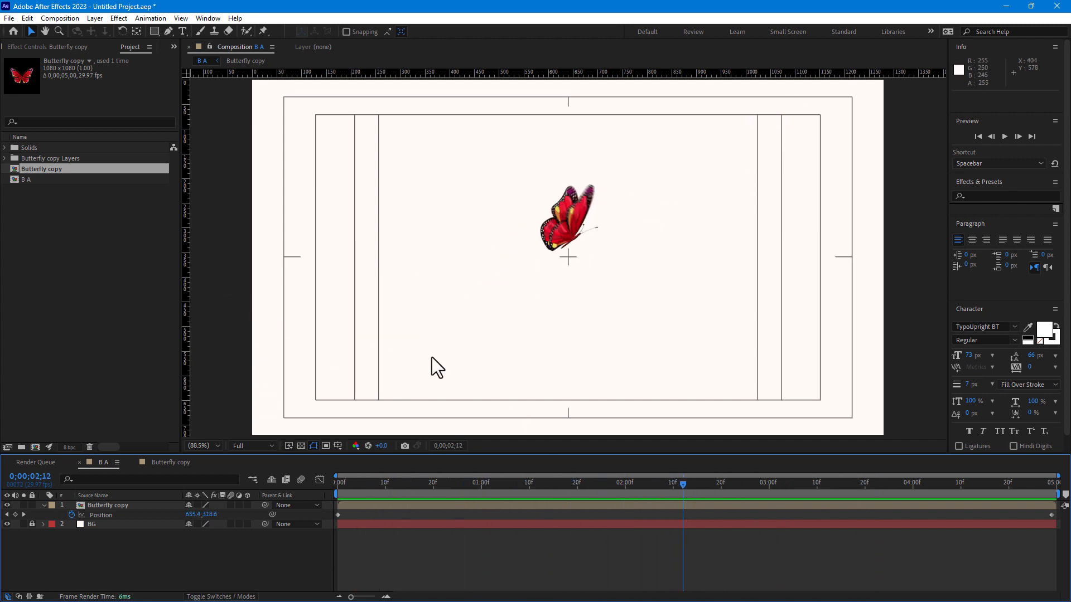
click(59, 18)
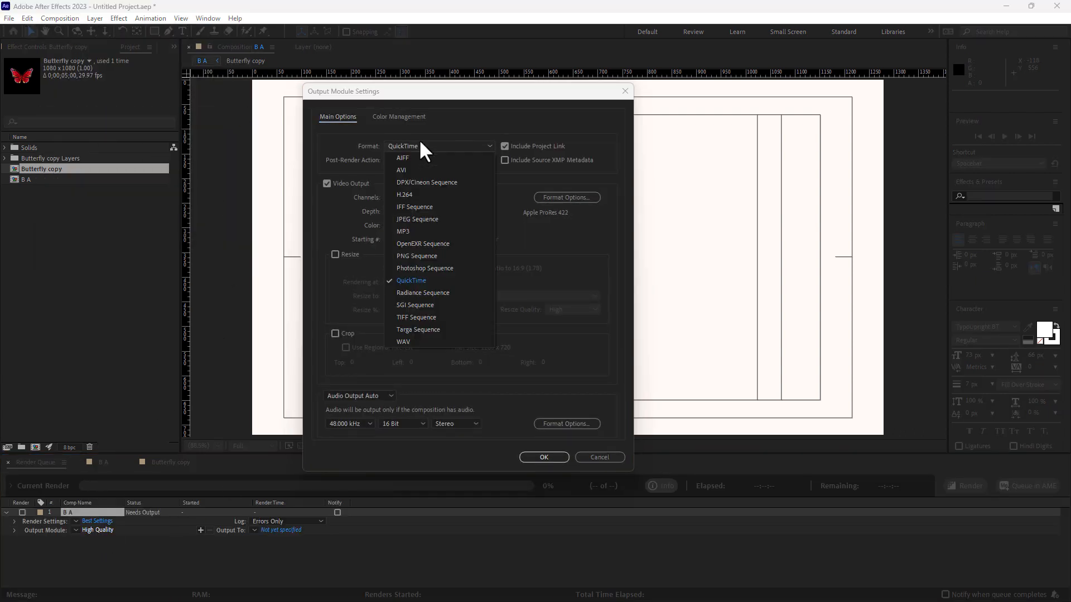
mouse_move(404, 195)
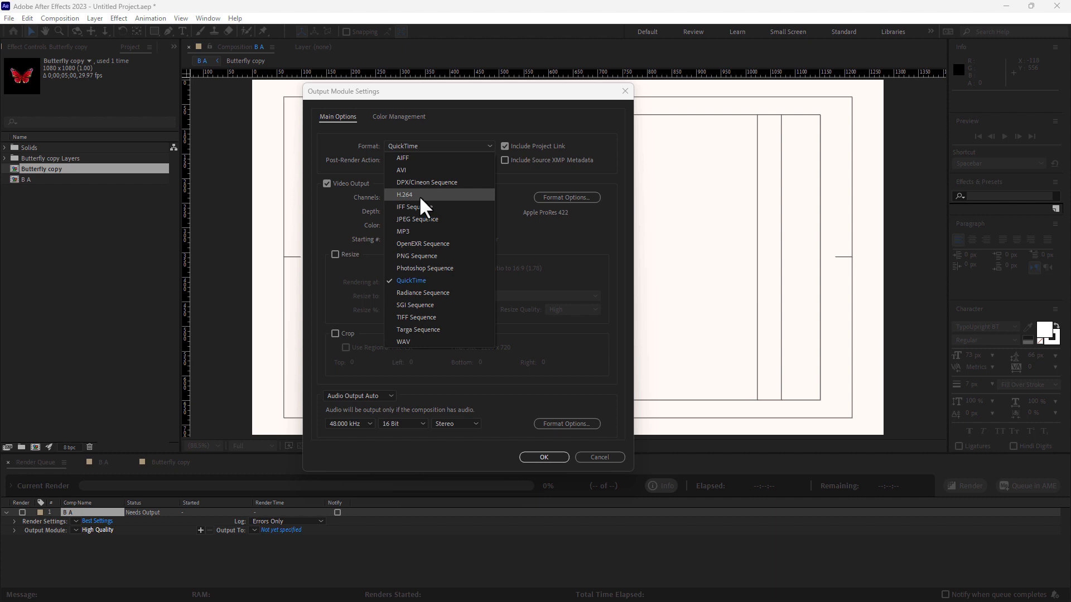
Step: Set the output to H.264, save as B A.mp4 in Documents, and render
click(405, 194)
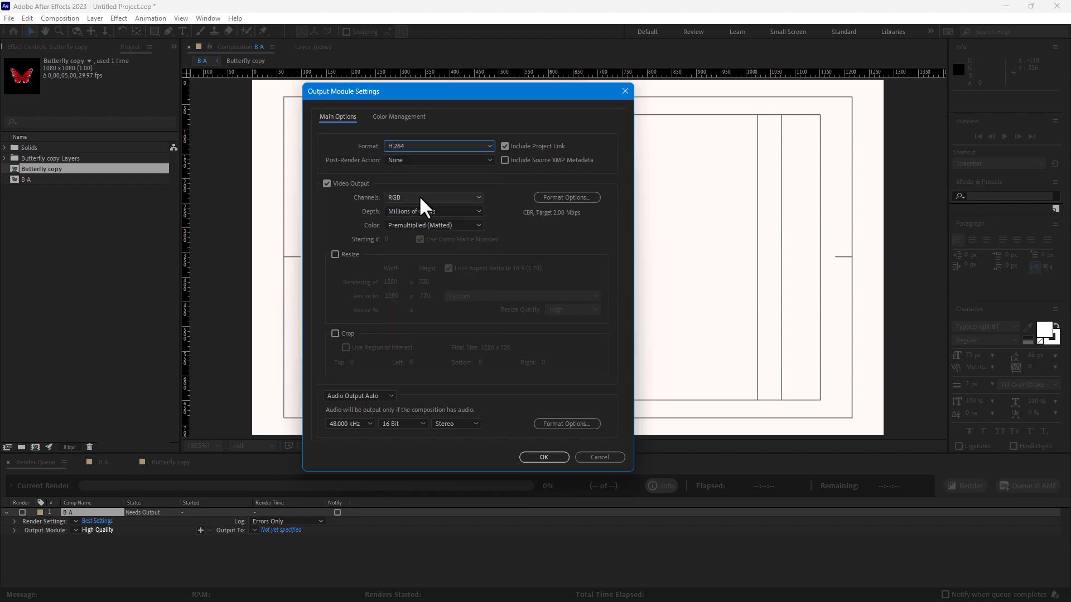
click(542, 457)
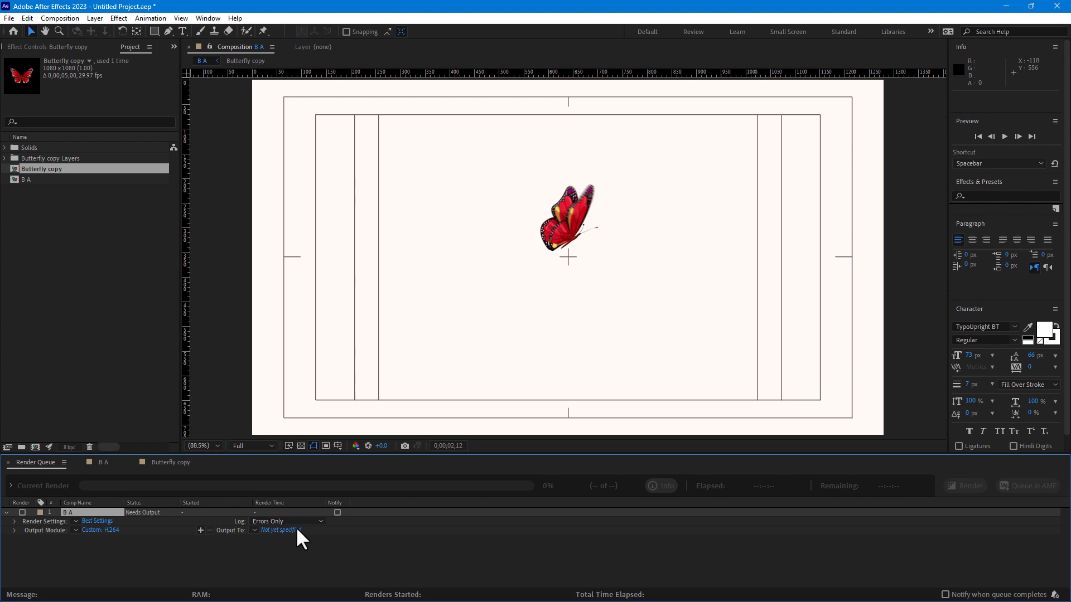
click(277, 530)
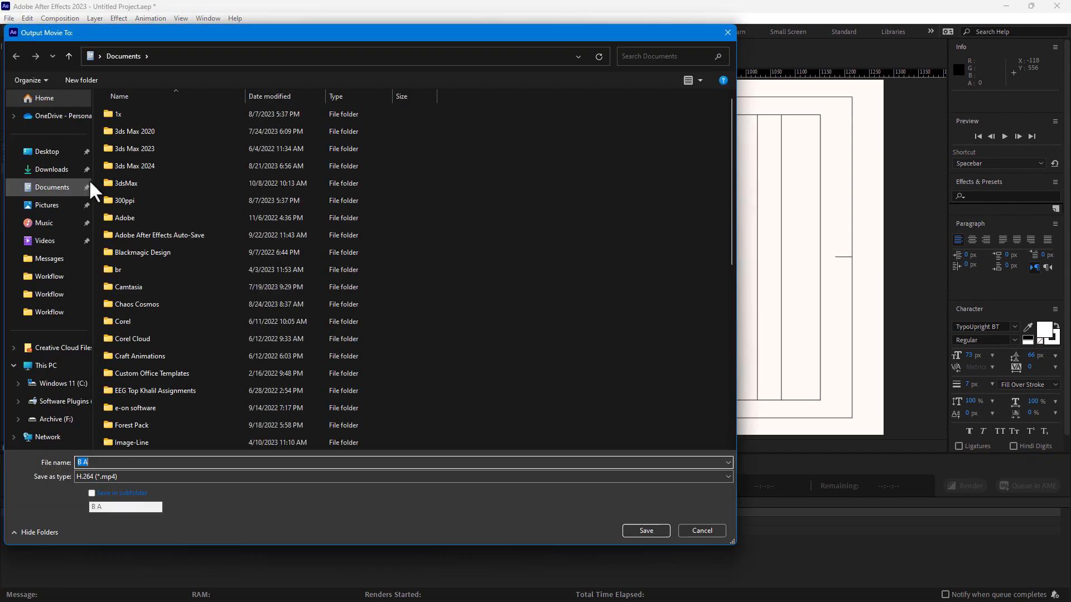
click(645, 531)
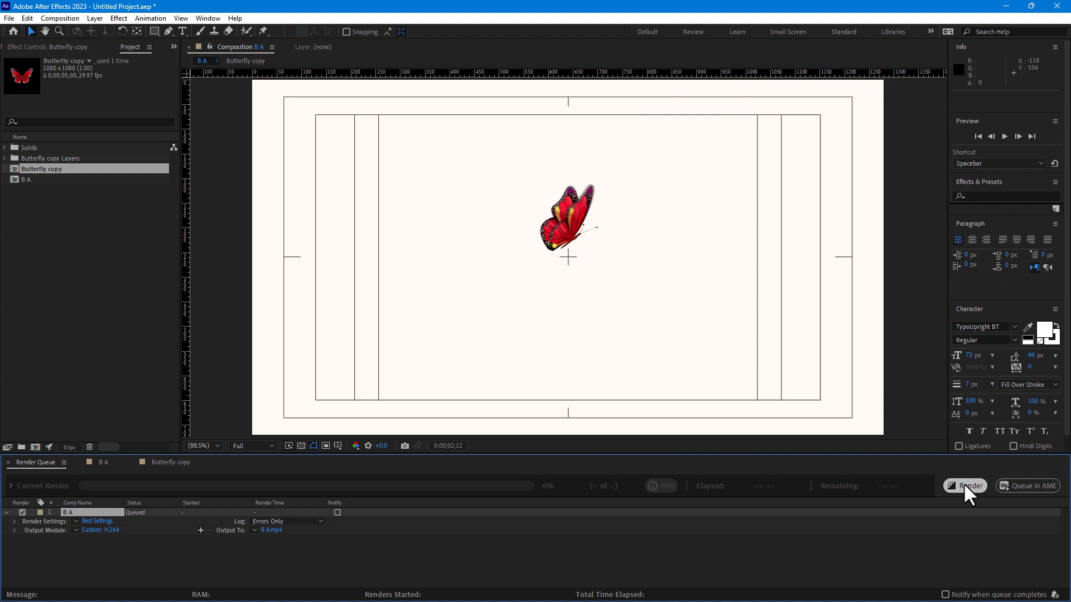
click(965, 486)
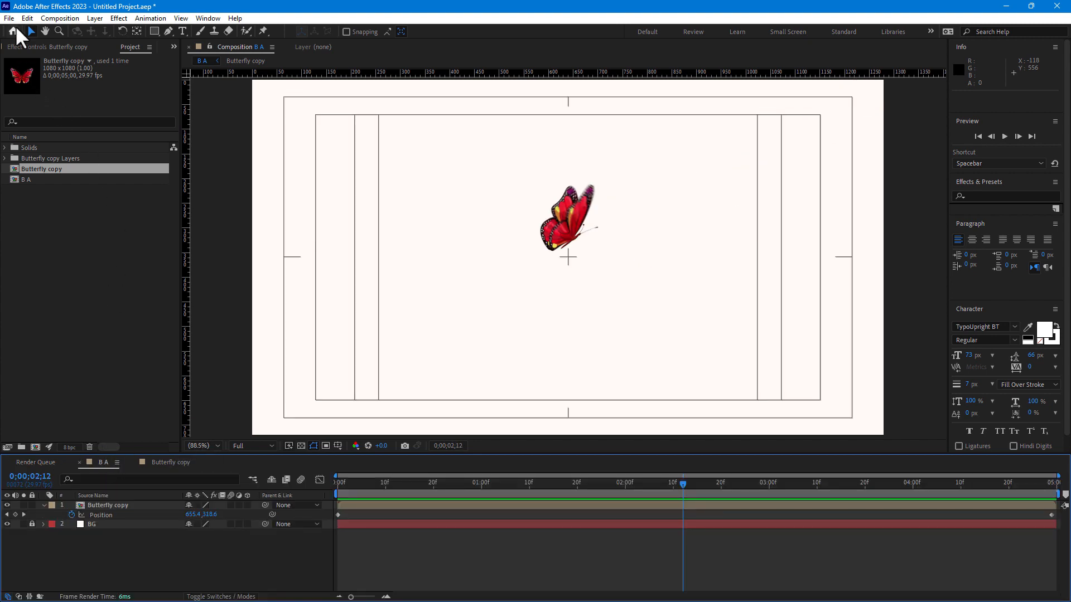
Step: Duplicate the Butterfly copy layer and shift the duplicate later on the timeline
click(9, 18)
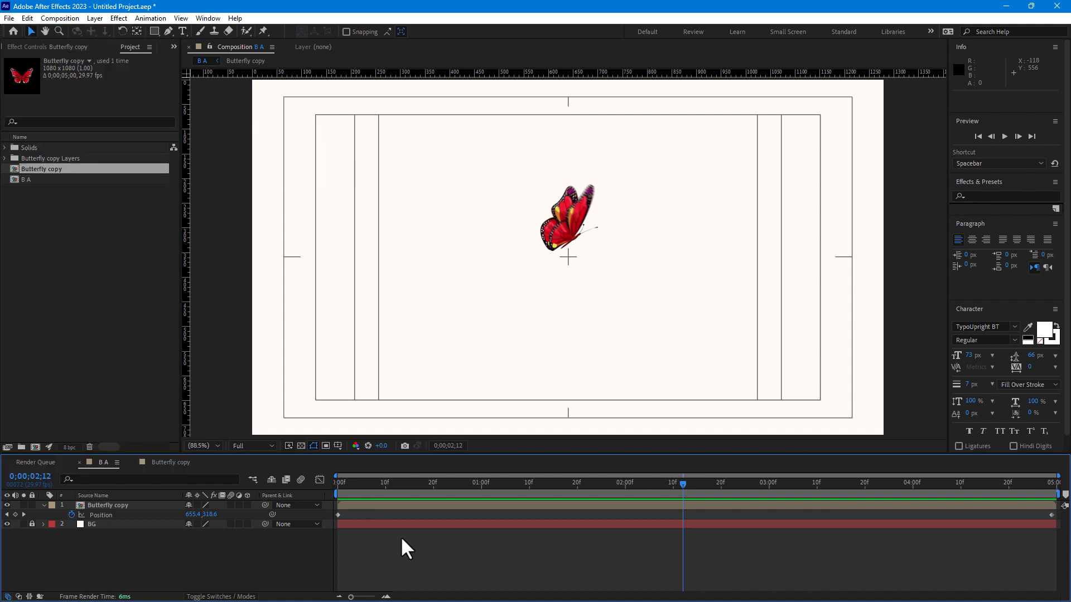
click(107, 506)
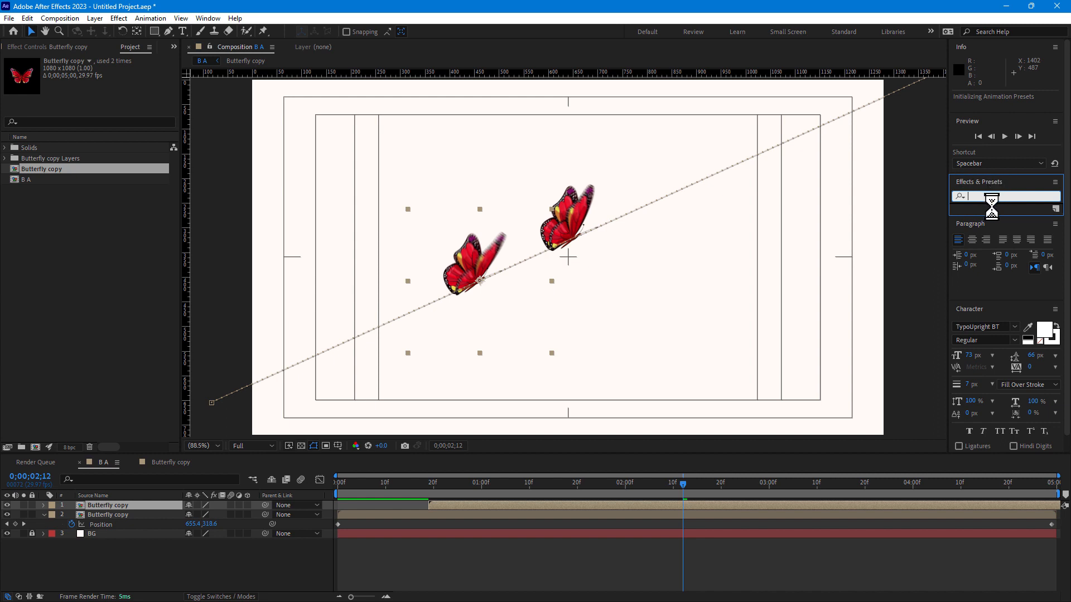
Step: Apply Hue/Saturation to the butterfly copies for green and purple, then scrub to check colours
text(hue)
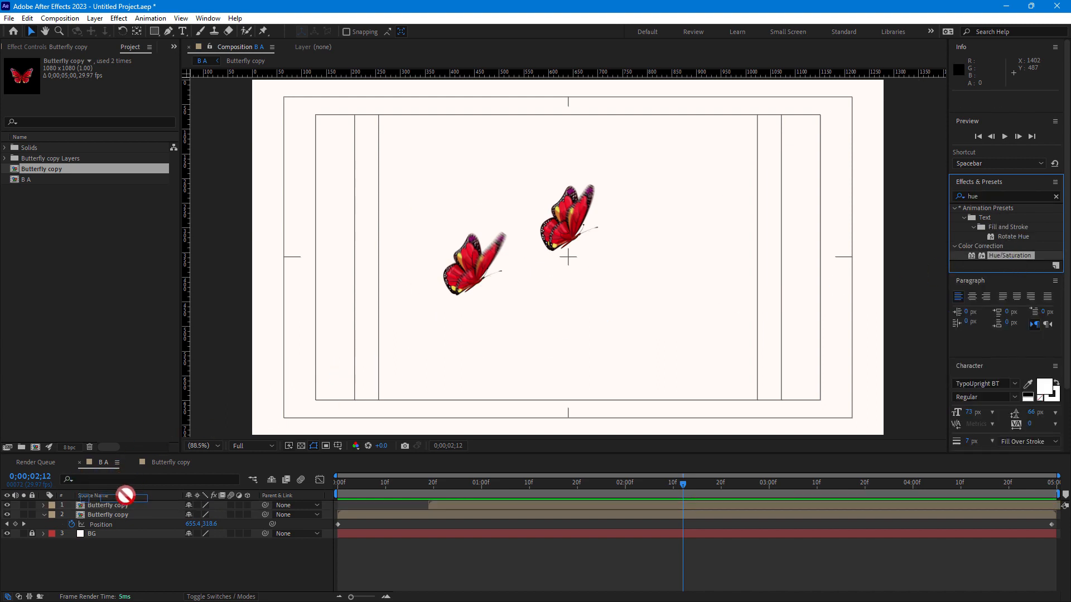
click(107, 505)
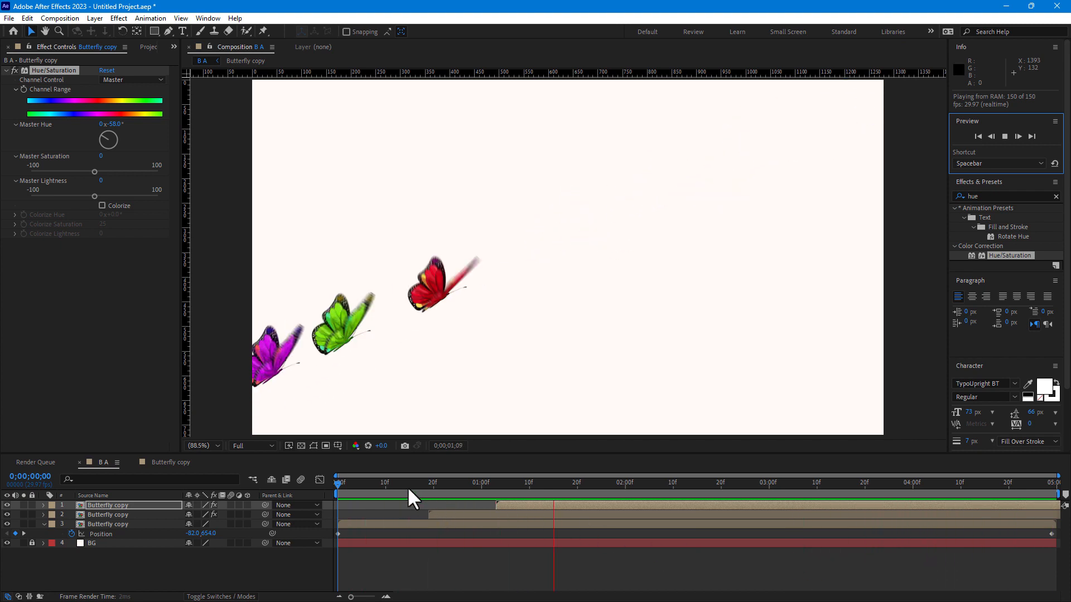
click(812, 483)
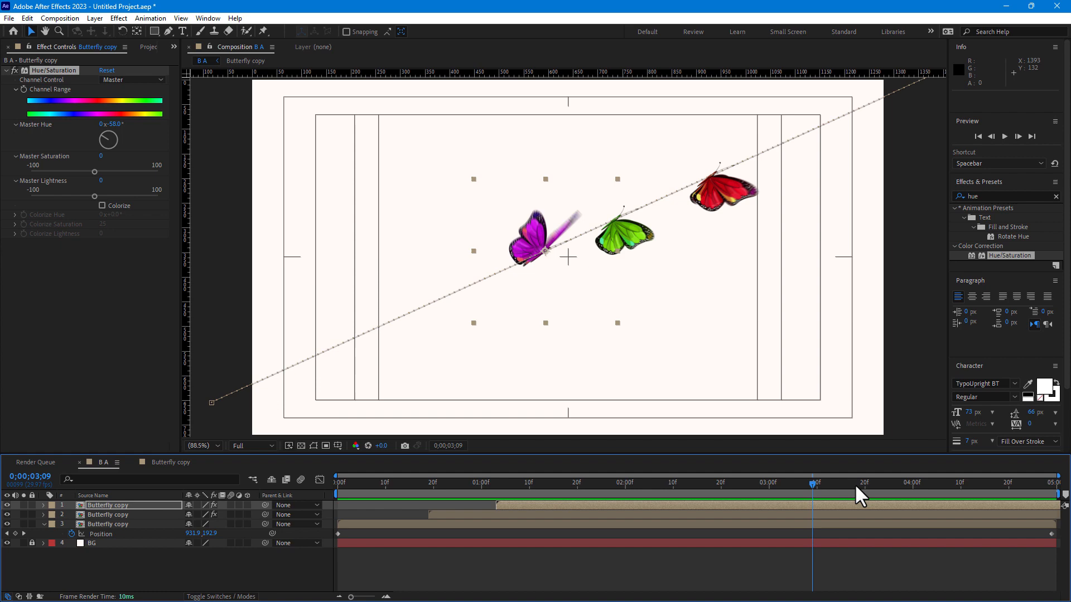
click(578, 483)
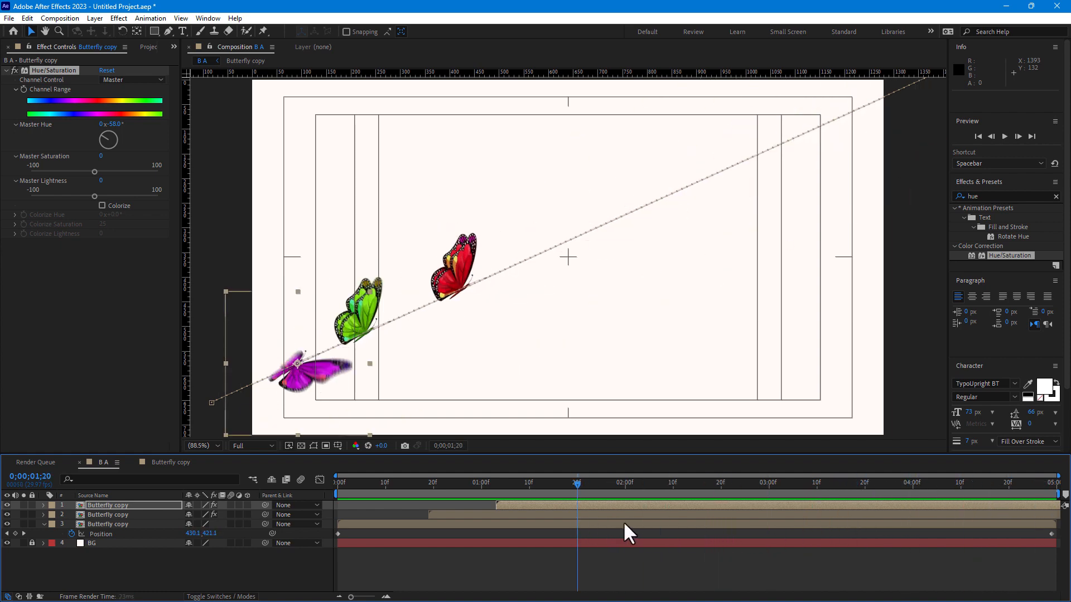